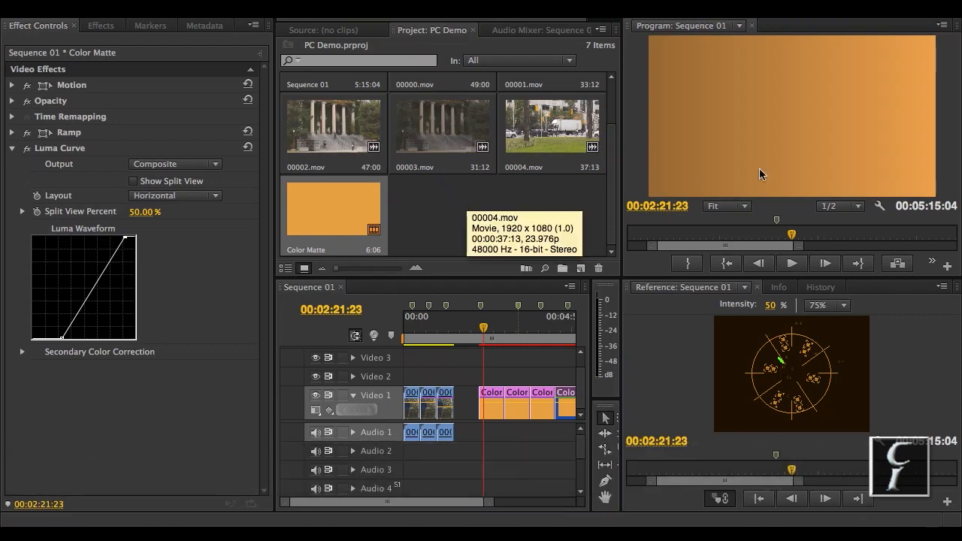
mouse_move(952, 115)
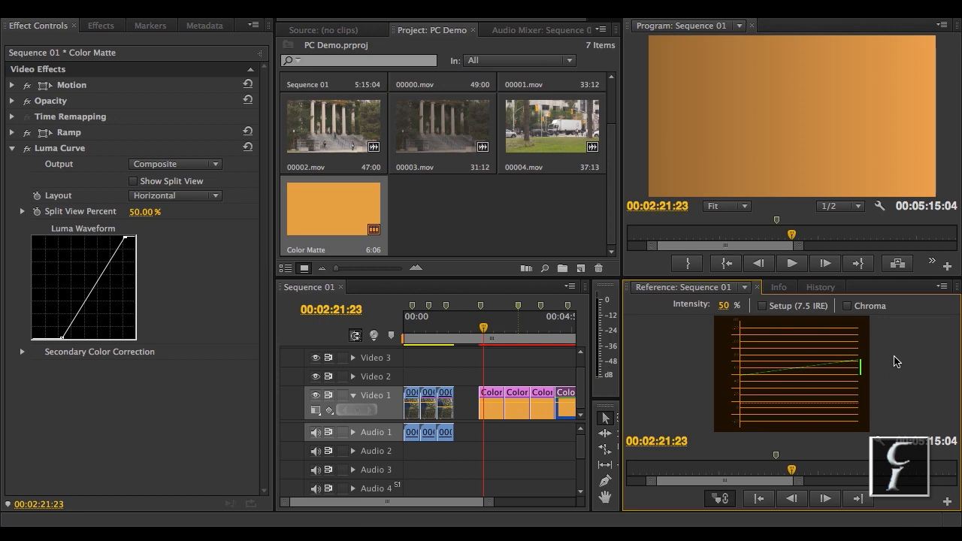
mouse_move(941, 126)
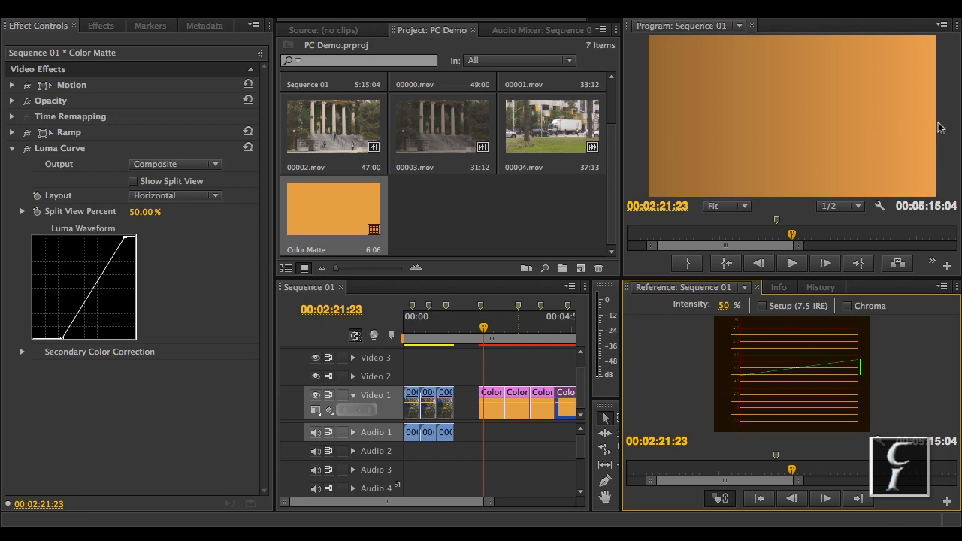
- Switch the reference monitor from the vectorscope to the YC Waveform for the colour matte
left_click(490, 392)
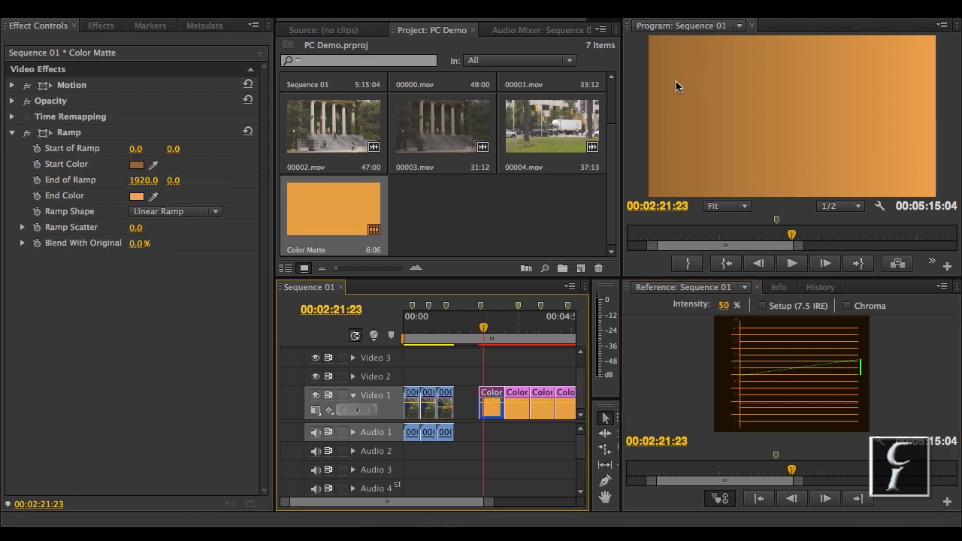
mouse_move(515, 392)
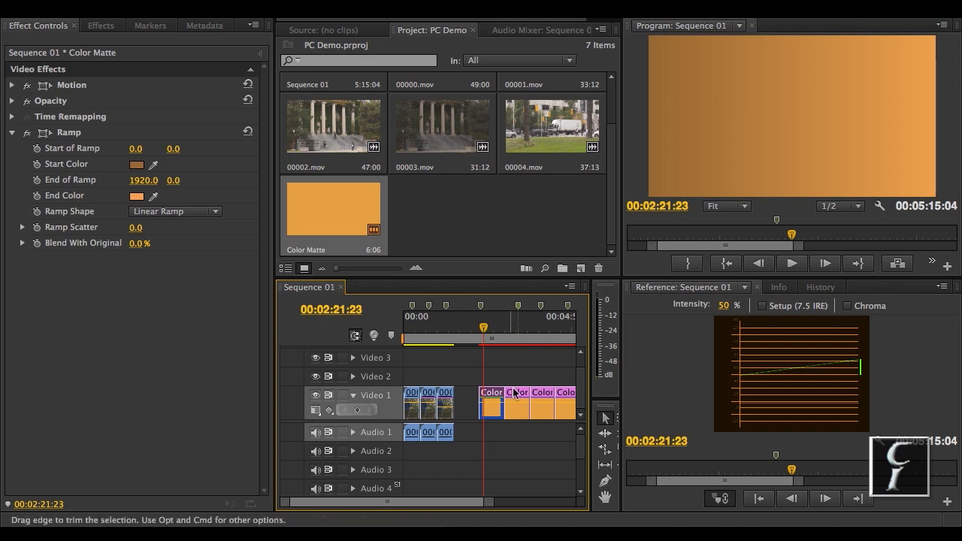
- Select the second Color Matte clip to show its Ramp and CI Pure Contrast settings (offset -0.4591, gain 1.65)
left_click(517, 392)
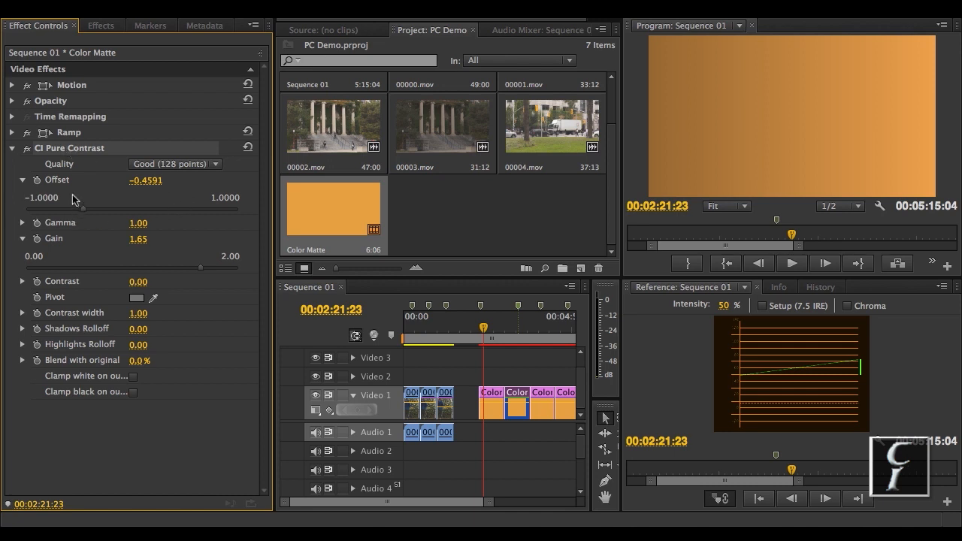
mouse_move(334, 307)
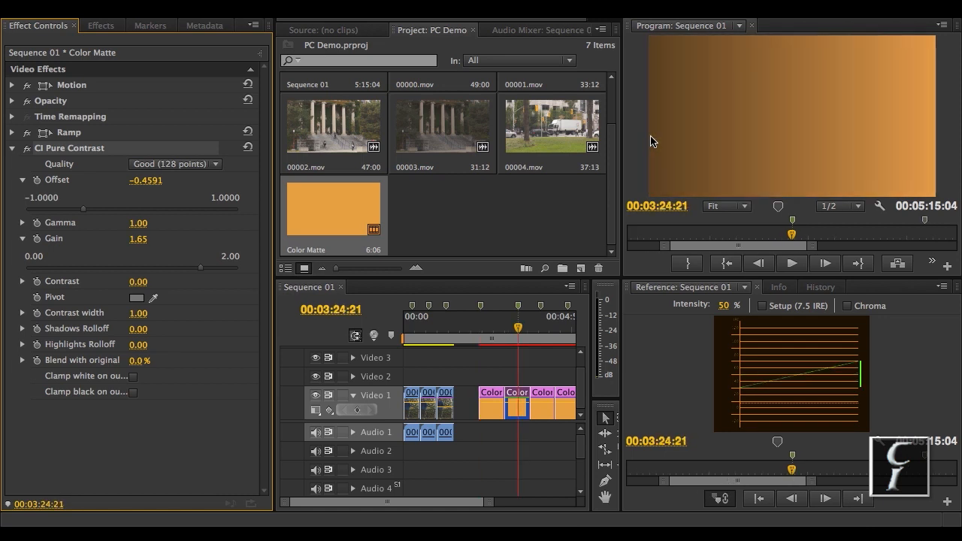
mouse_move(790, 145)
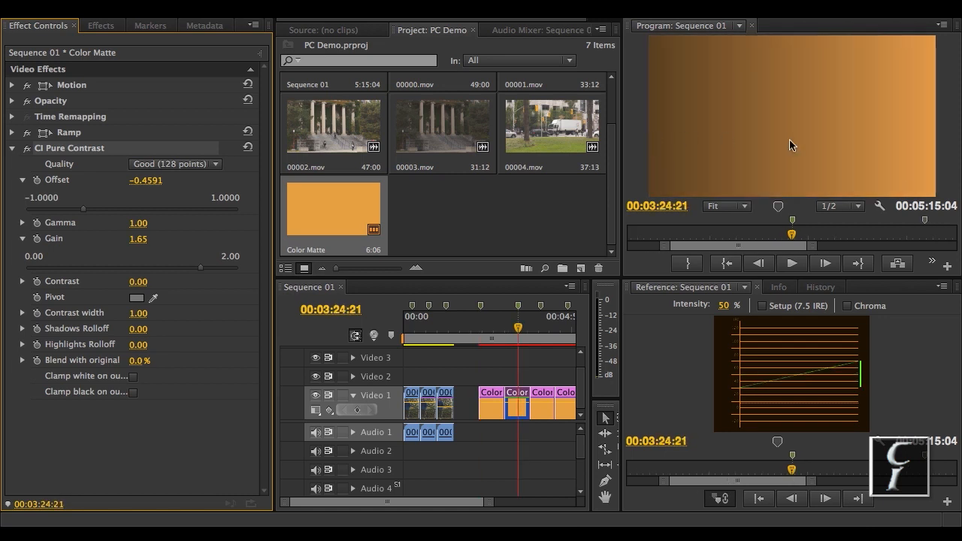
mouse_move(910, 120)
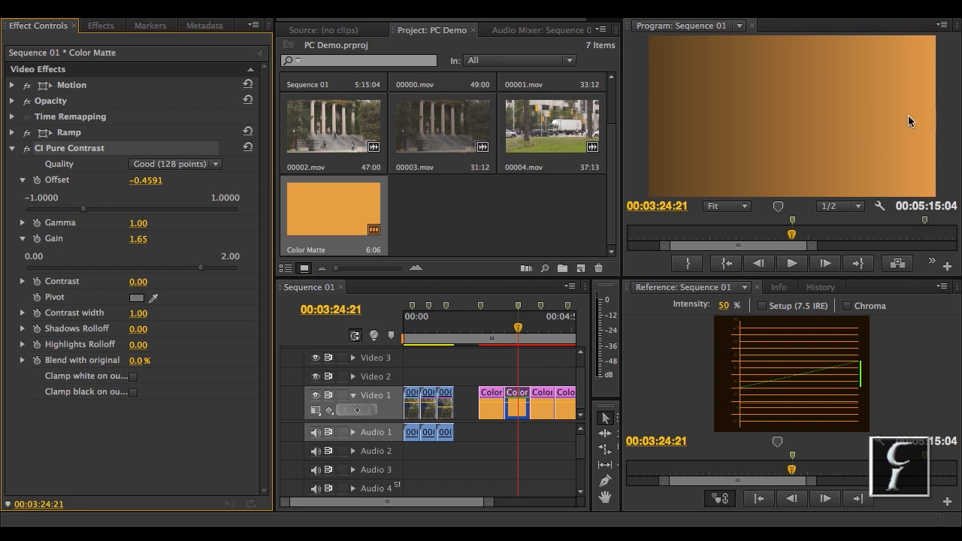
mouse_move(880, 114)
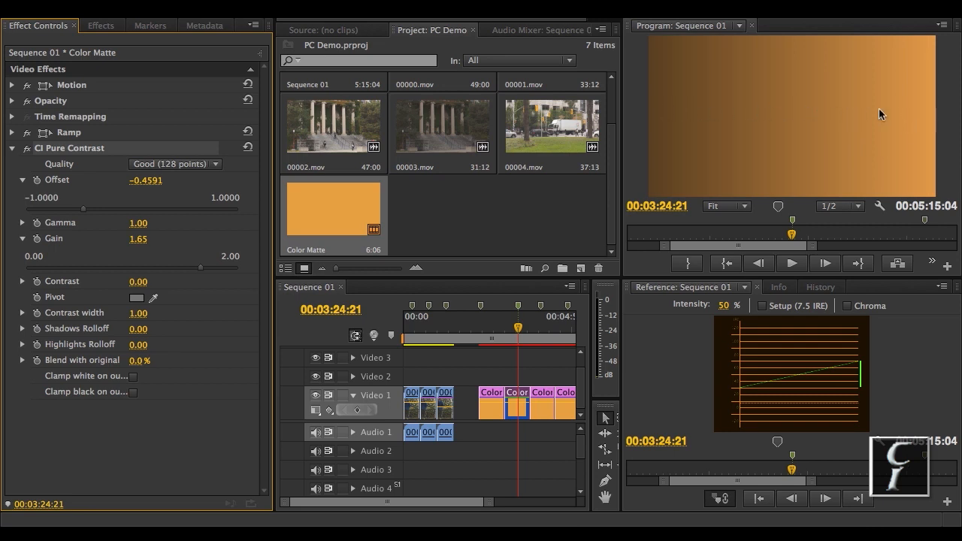
mouse_move(655, 133)
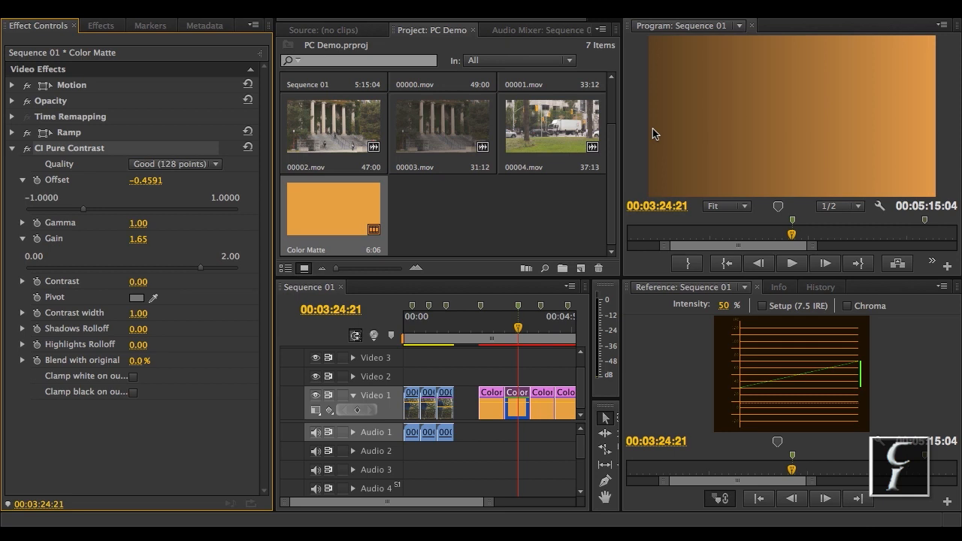
mouse_move(689, 157)
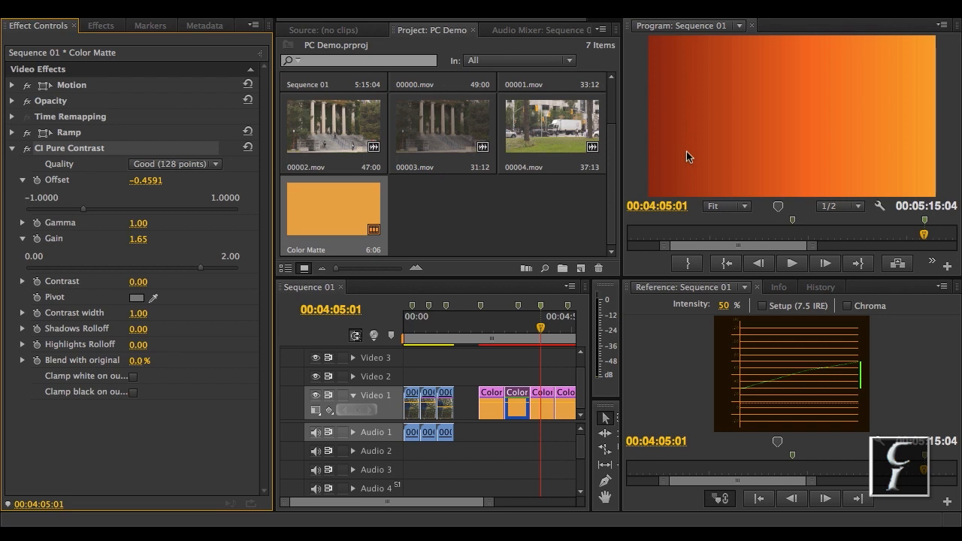
mouse_move(657, 126)
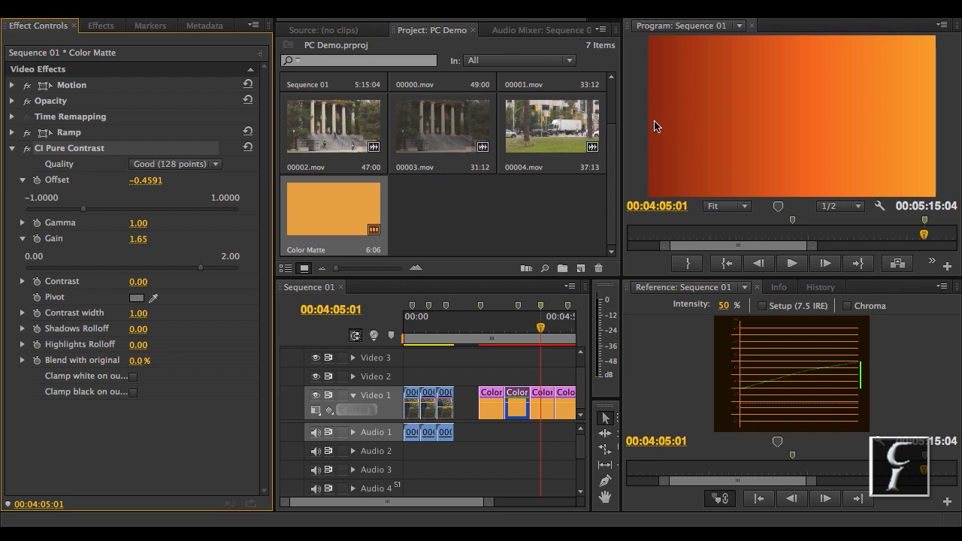
mouse_move(935, 120)
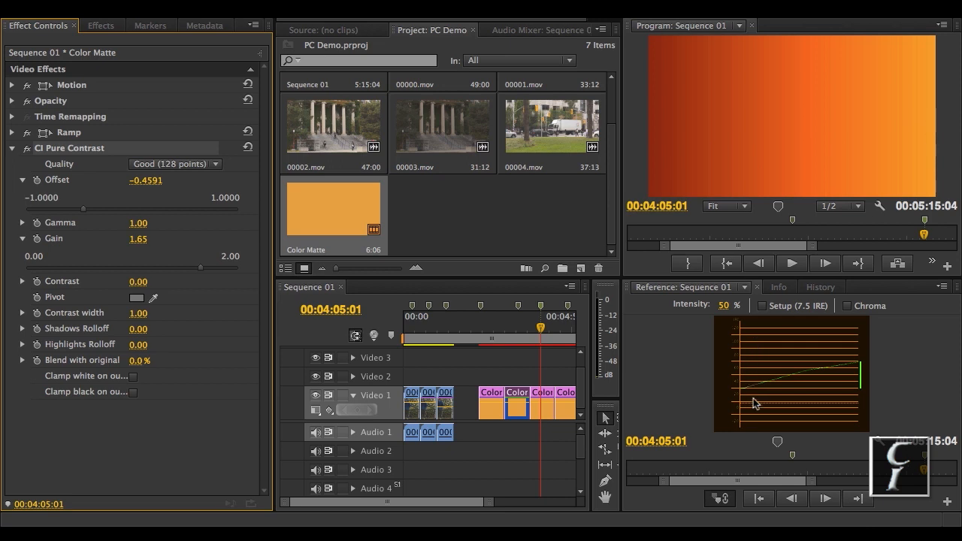
mouse_move(880, 397)
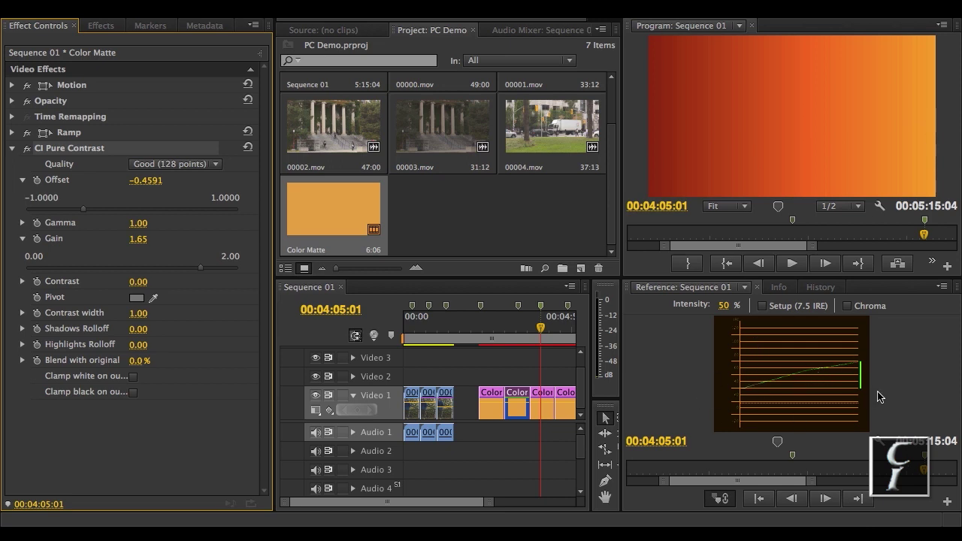
mouse_move(803, 400)
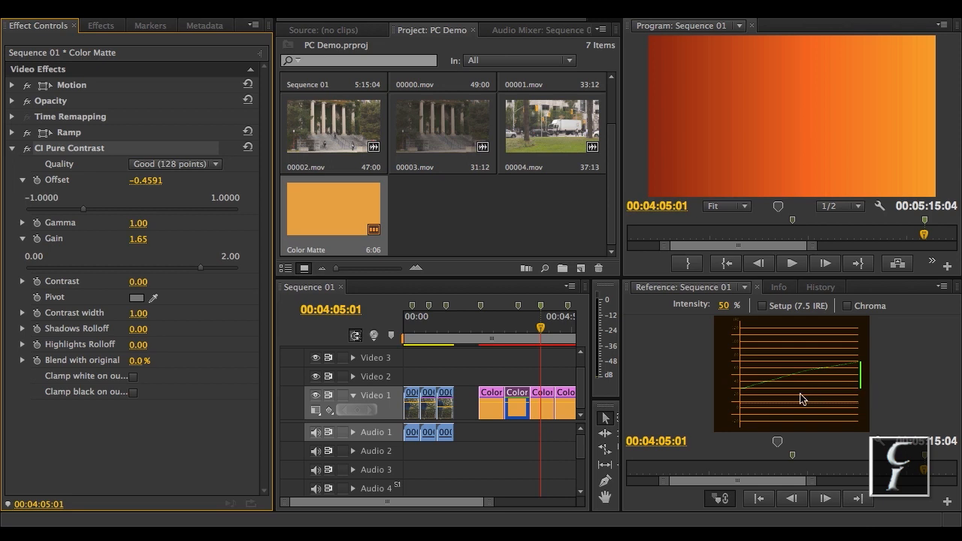
mouse_move(745, 394)
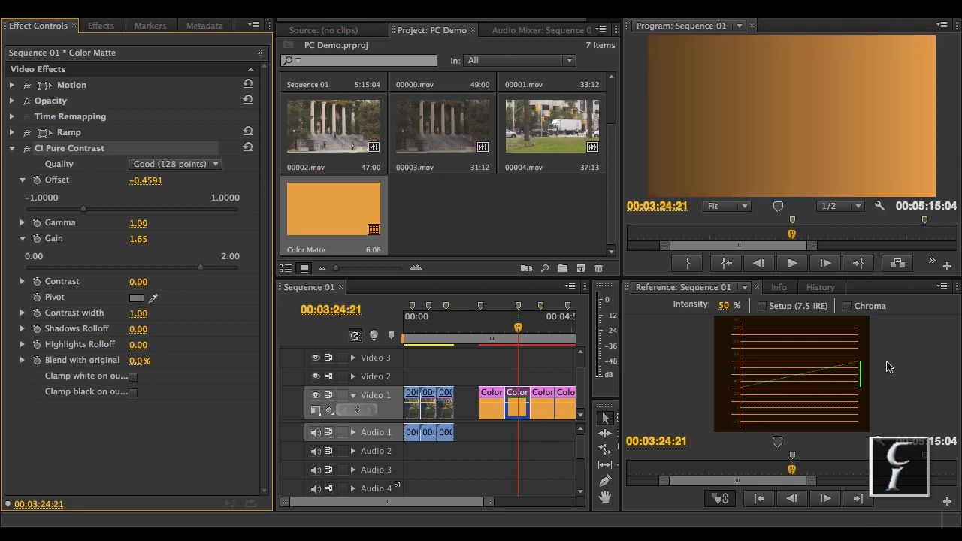
mouse_move(911, 352)
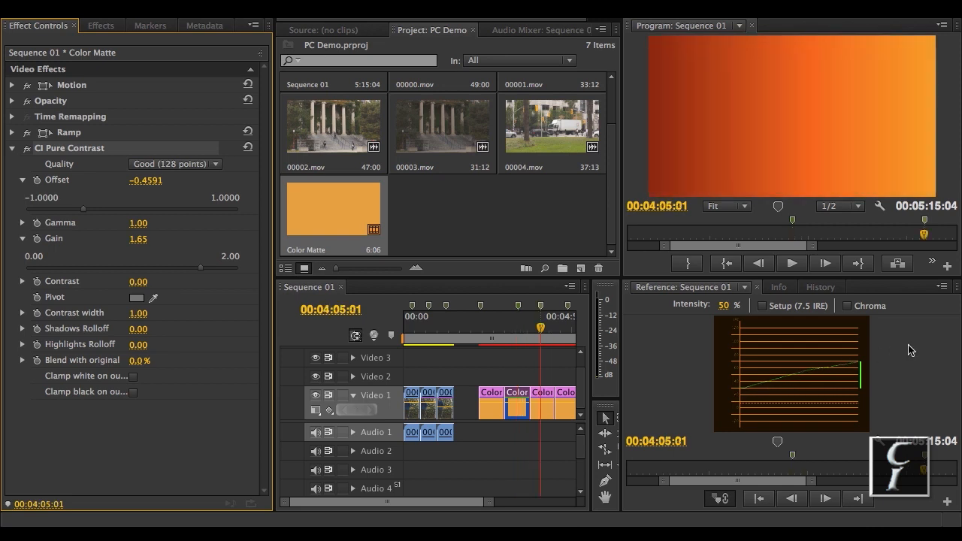
- Move the playhead to the later, deeper orange gradient clip at 00:04:05:01 to compare its waveform
left_click(517, 326)
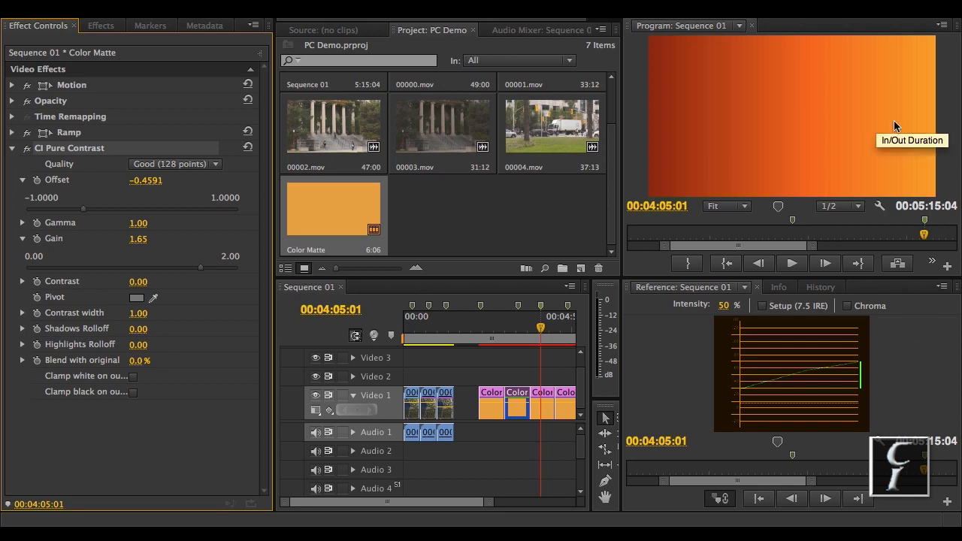
mouse_move(685, 66)
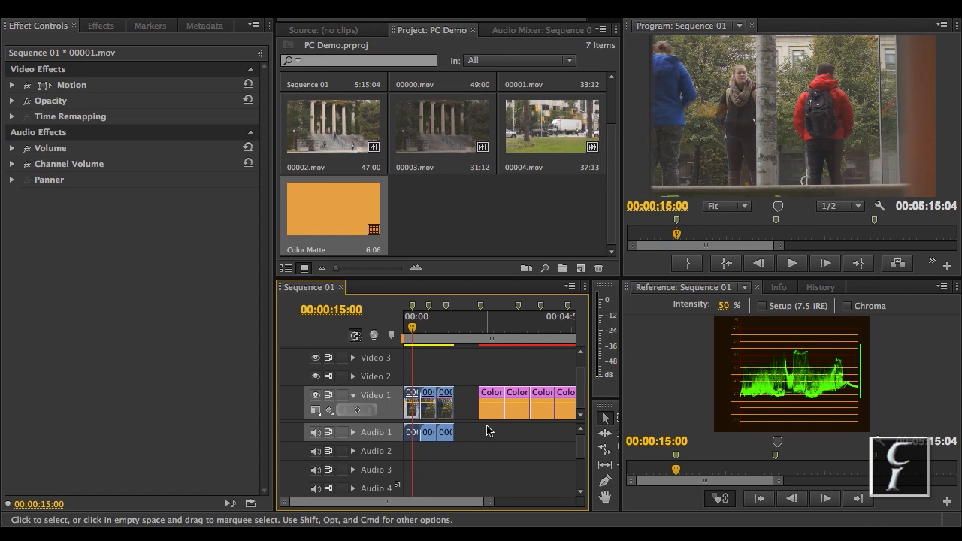
mouse_move(415, 333)
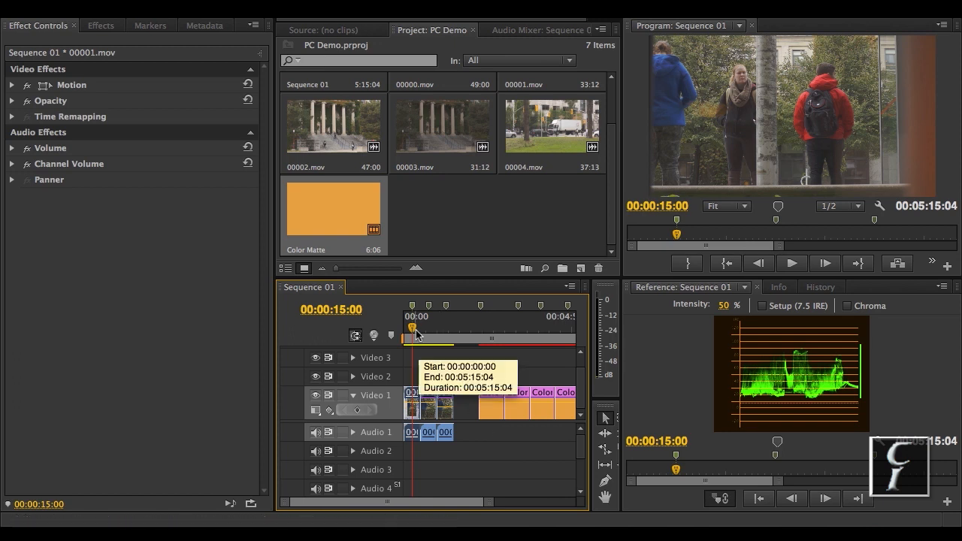
- Select the bus-stop clip 00001.mov graded with Pure Contrast, Fast Color Corrector and Three-Way Color Corrector
left_click(792, 263)
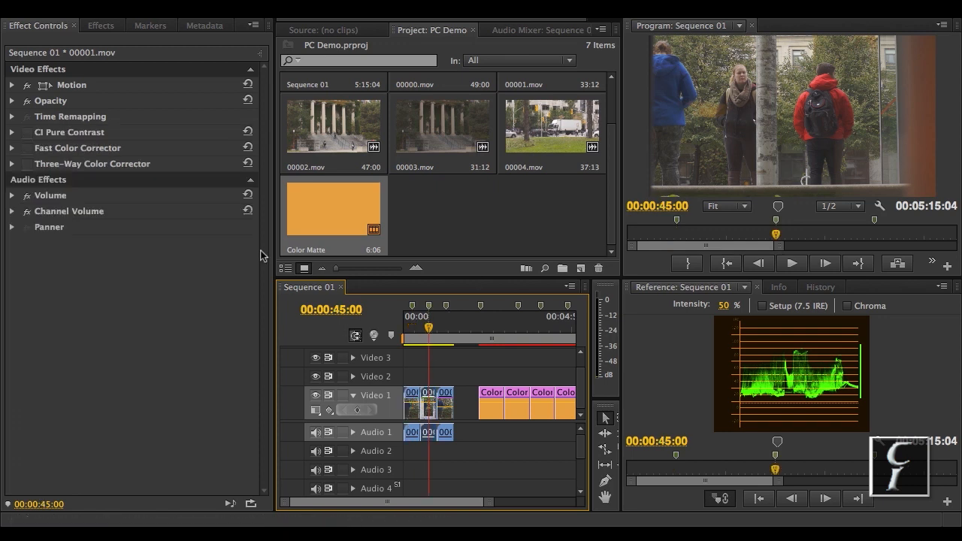
- Toggle CI Pure Contrast on and off to compare the bus-stop clip, showing offset -0.1886, gain 1.25, contrast 41.64
left_click(12, 132)
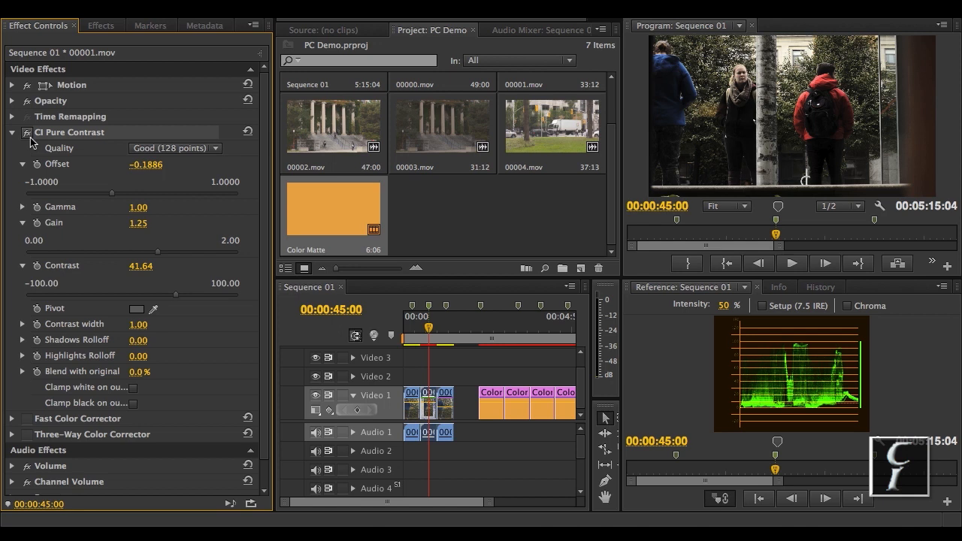
mouse_move(27, 132)
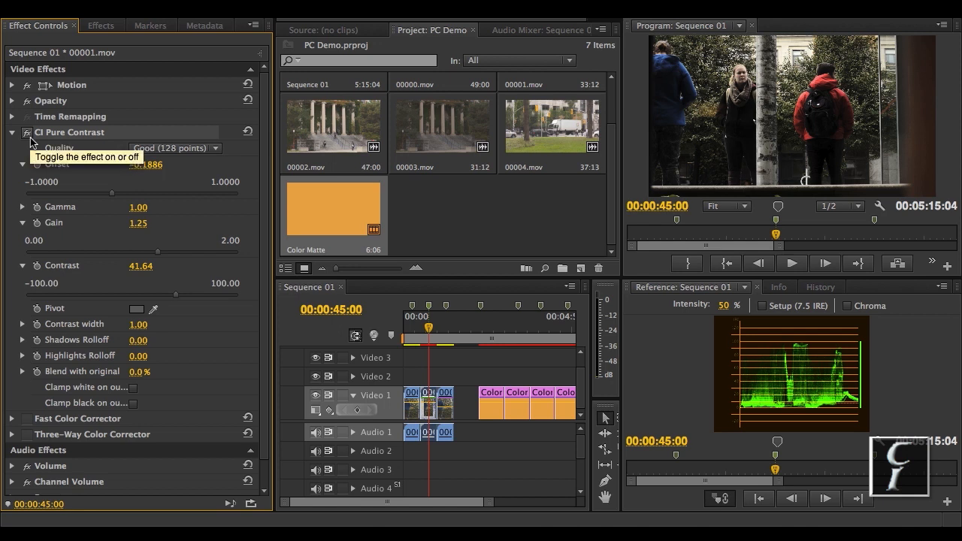
mouse_move(825, 141)
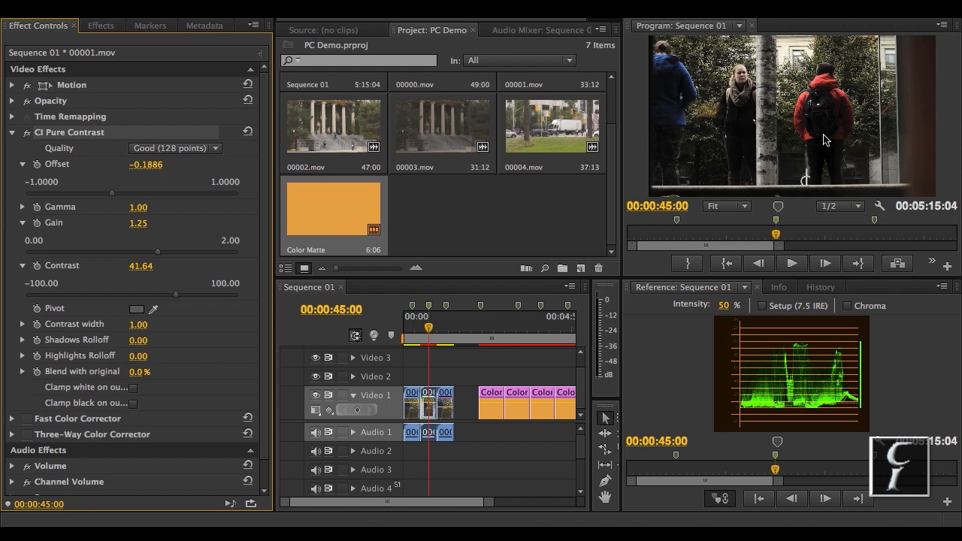
mouse_move(919, 229)
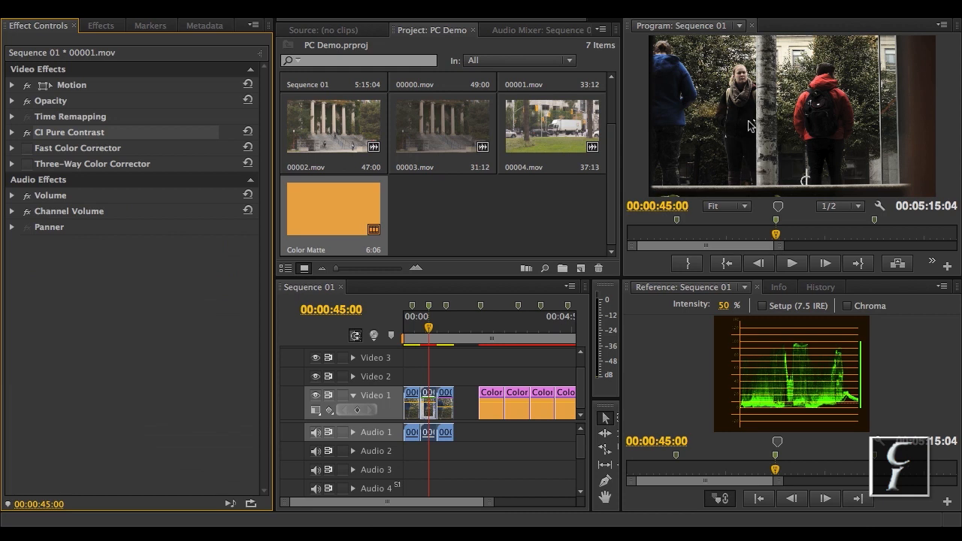
mouse_move(138, 305)
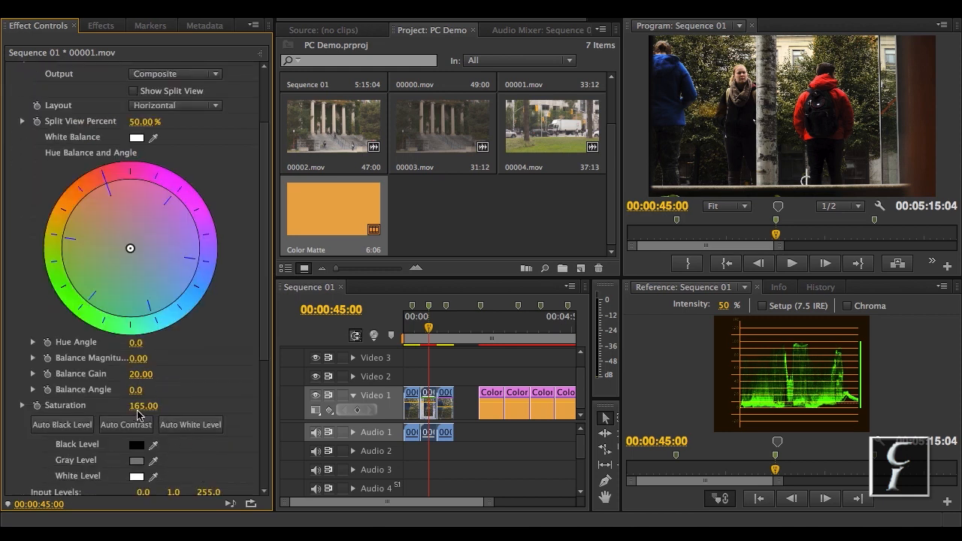
mouse_move(173, 394)
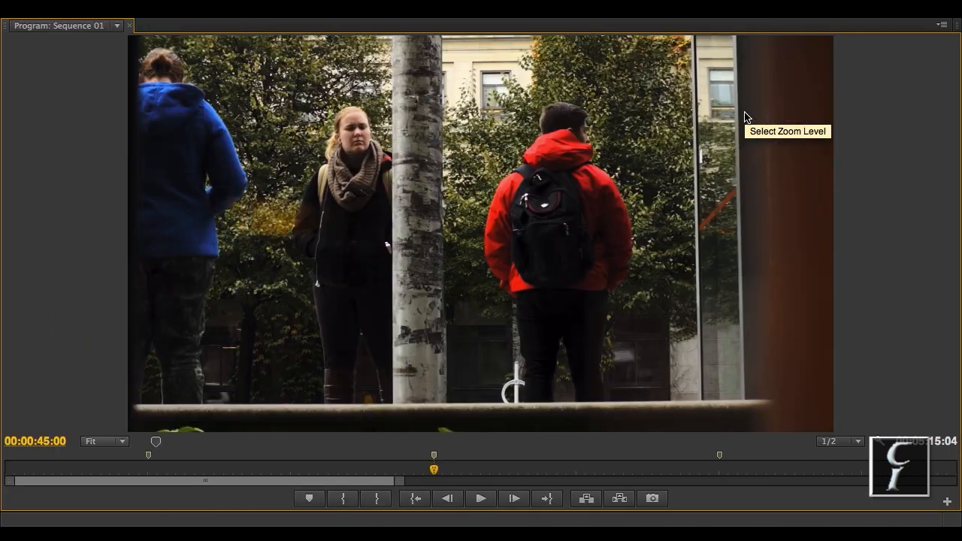
mouse_move(860, 244)
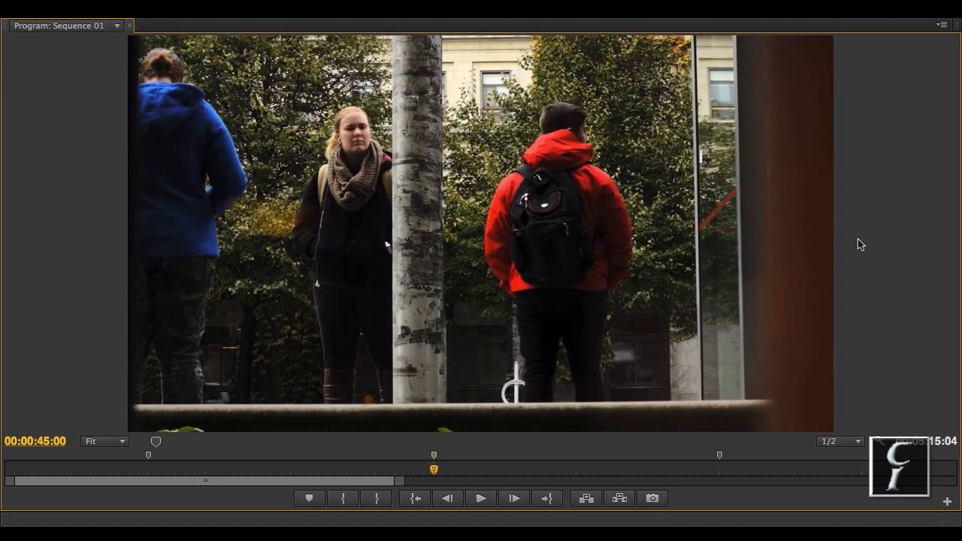
mouse_move(422, 158)
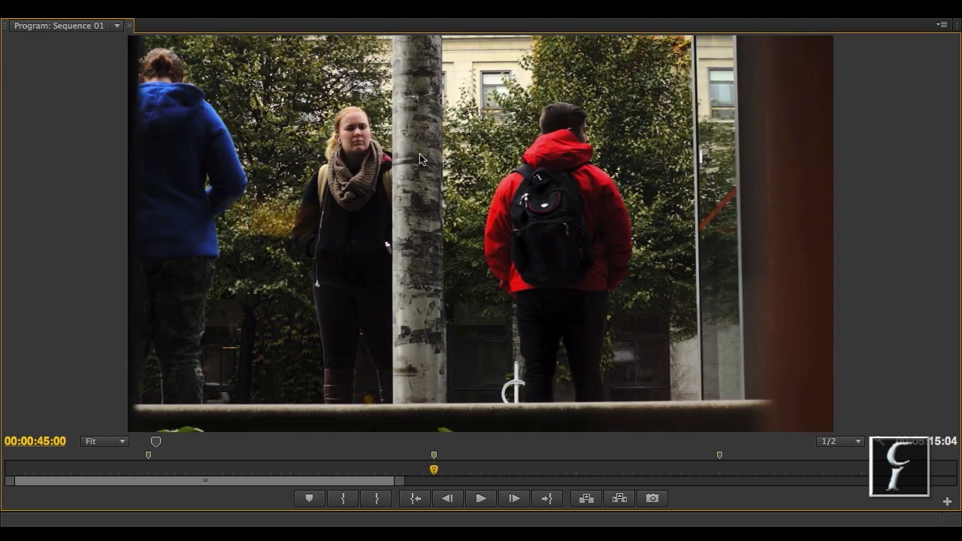
mouse_move(911, 195)
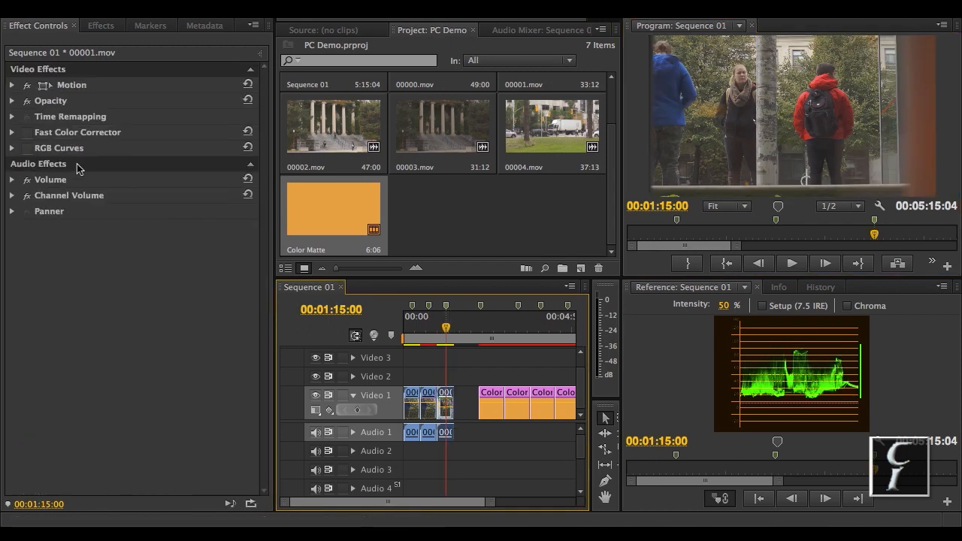
- Expand the RGB Curves settings to show the S-shaped master curve on the bus-stop clip
left_click(12, 149)
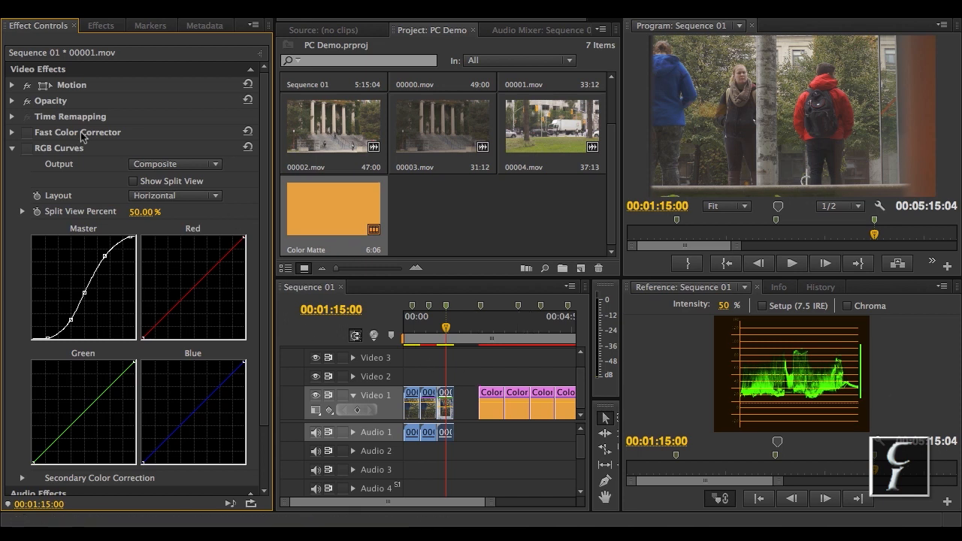
mouse_move(27, 149)
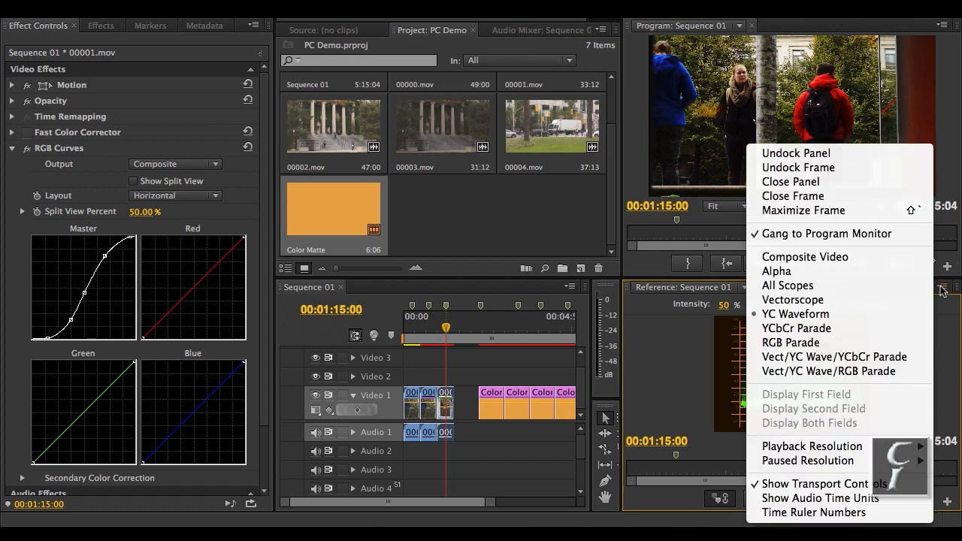
mouse_move(867, 300)
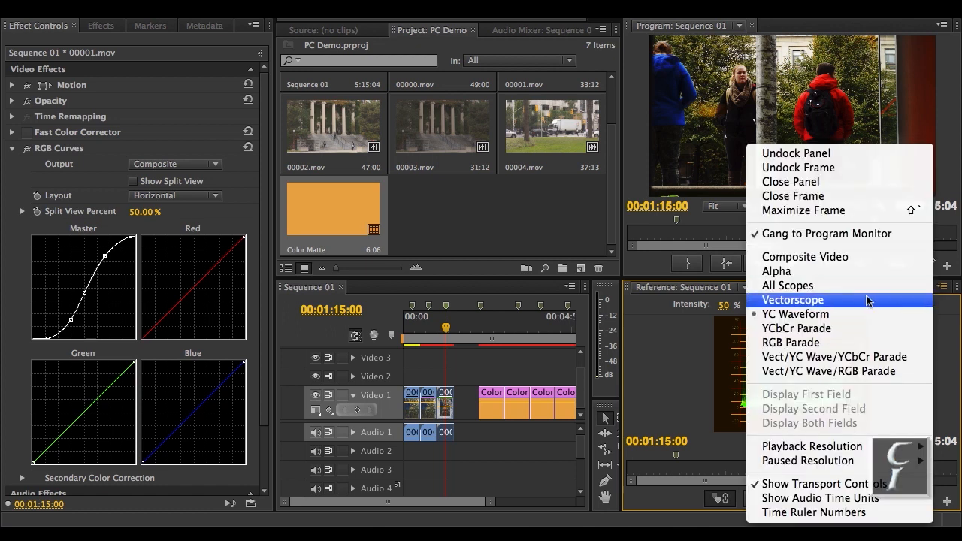
- Show the vectorscope in the reference monitor for the RGB Curves–graded clip
left_click(793, 300)
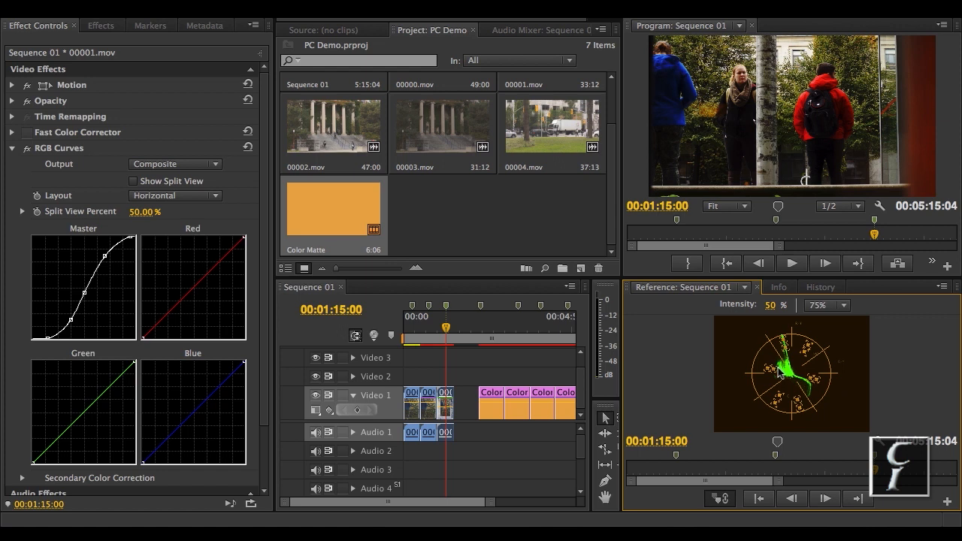
mouse_move(105, 155)
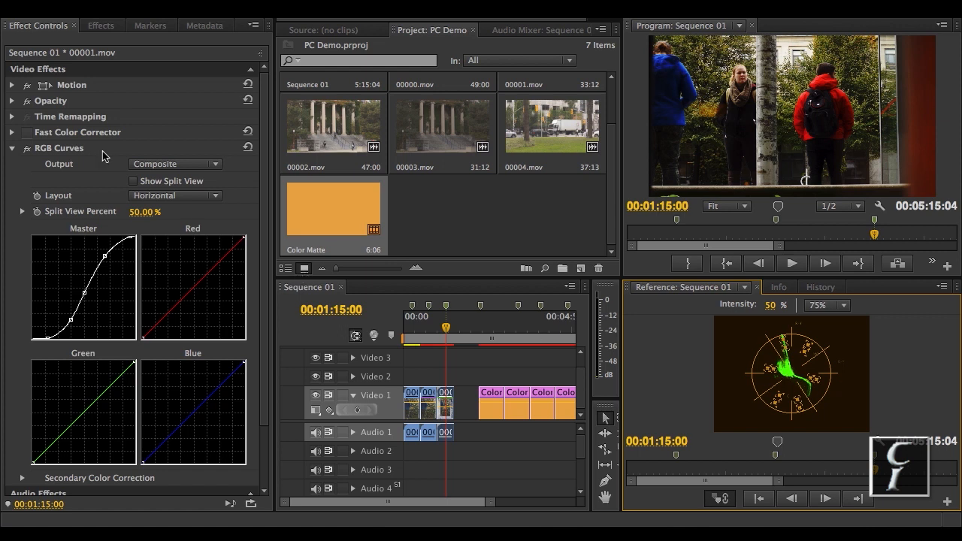
left_click(12, 147)
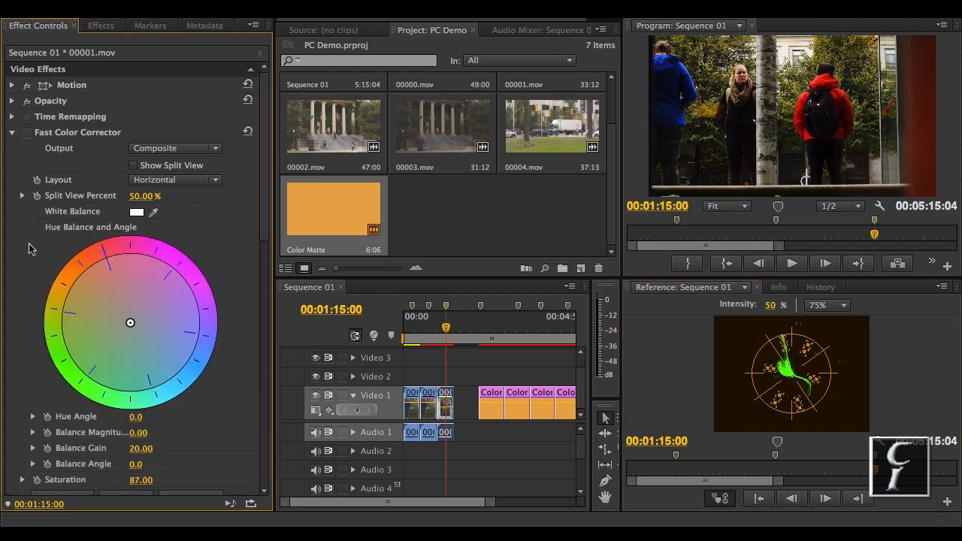
left_click(12, 132)
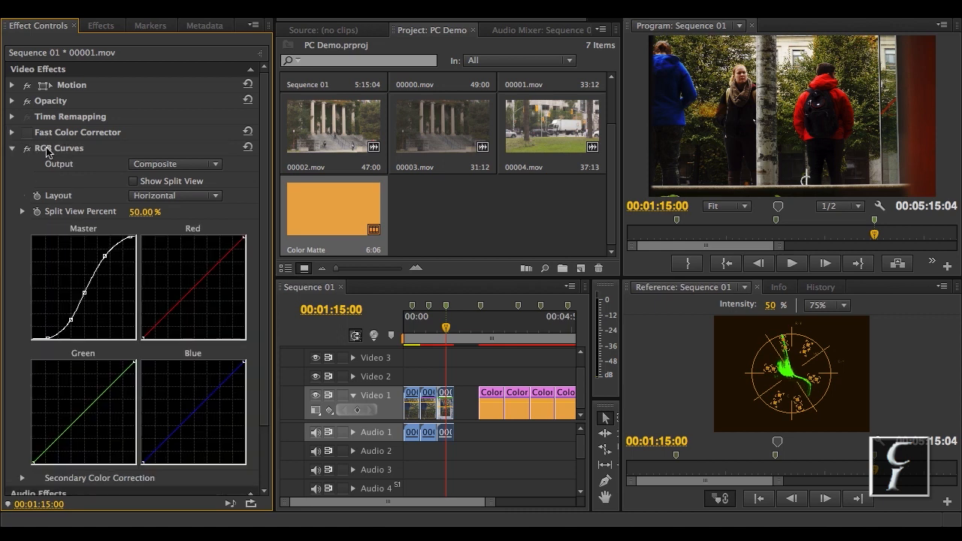
mouse_move(836, 101)
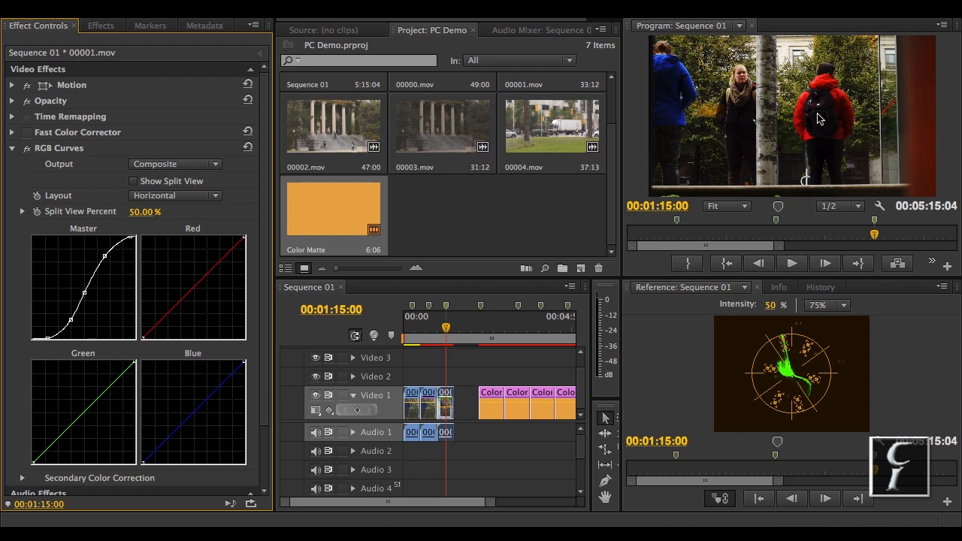
mouse_move(36, 134)
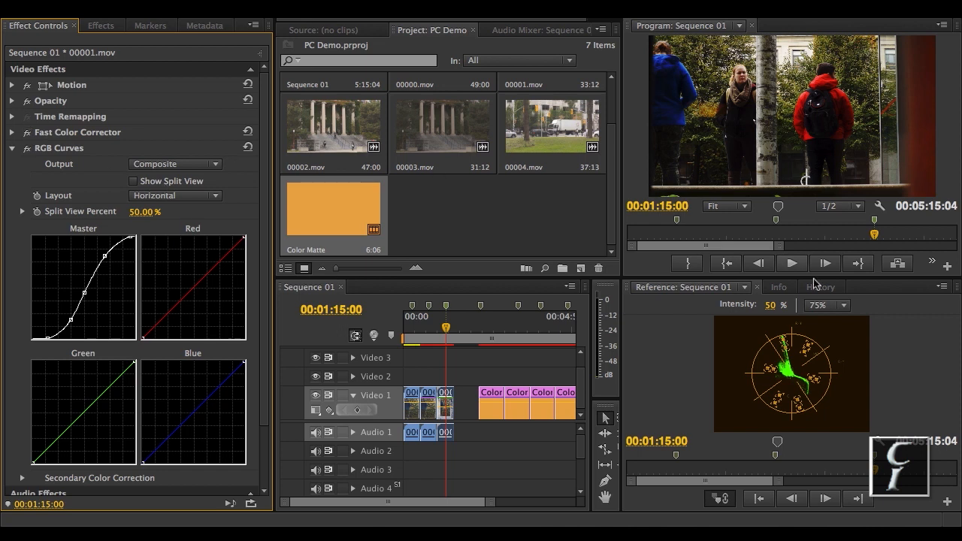
mouse_move(915, 418)
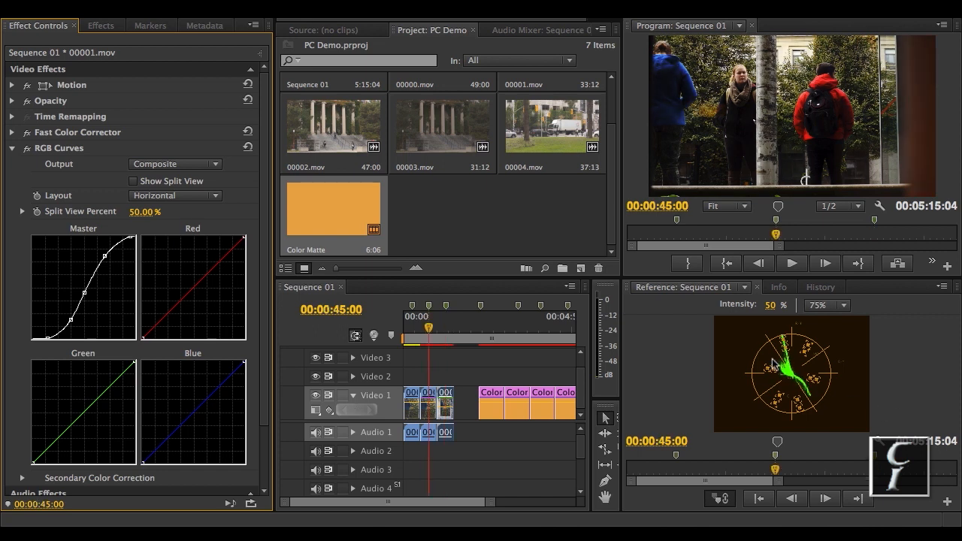
mouse_move(836, 384)
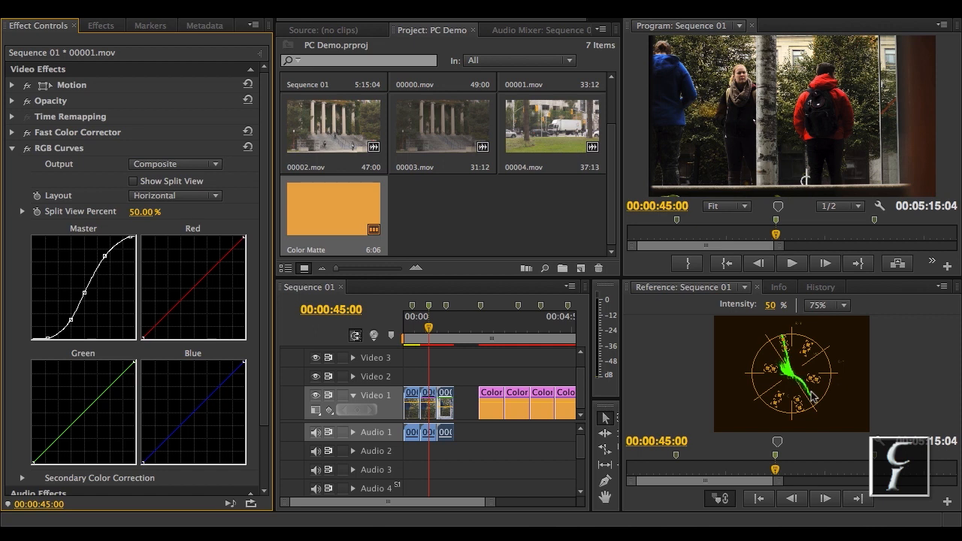
mouse_move(819, 401)
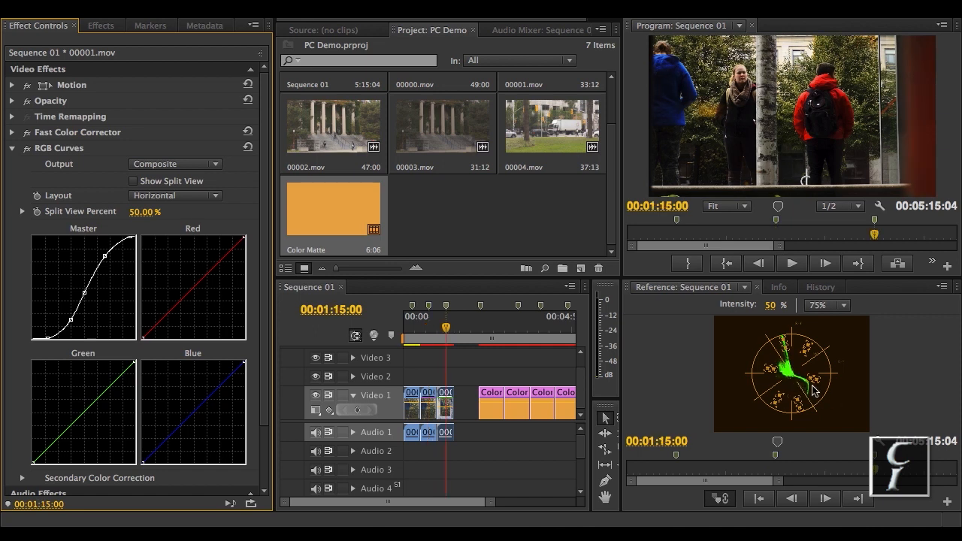
mouse_move(870, 390)
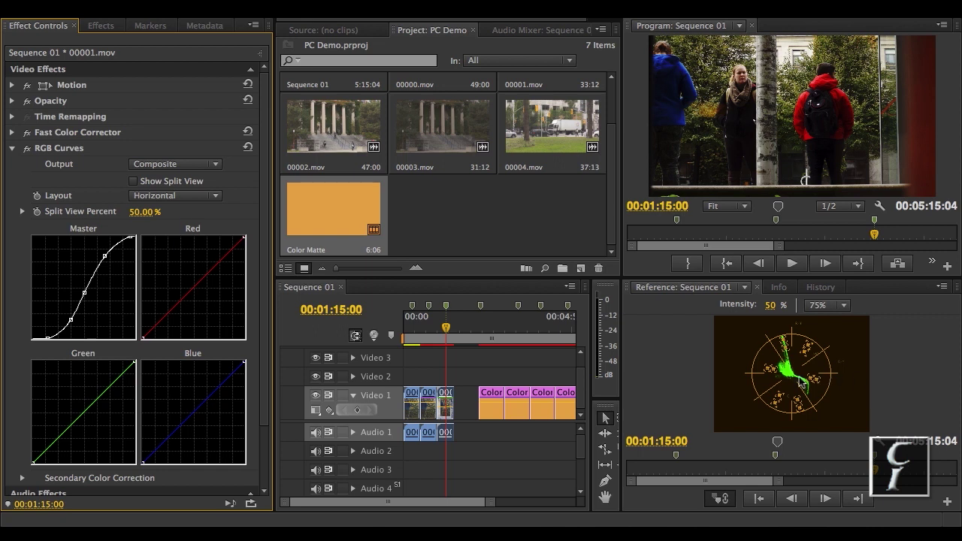
mouse_move(797, 384)
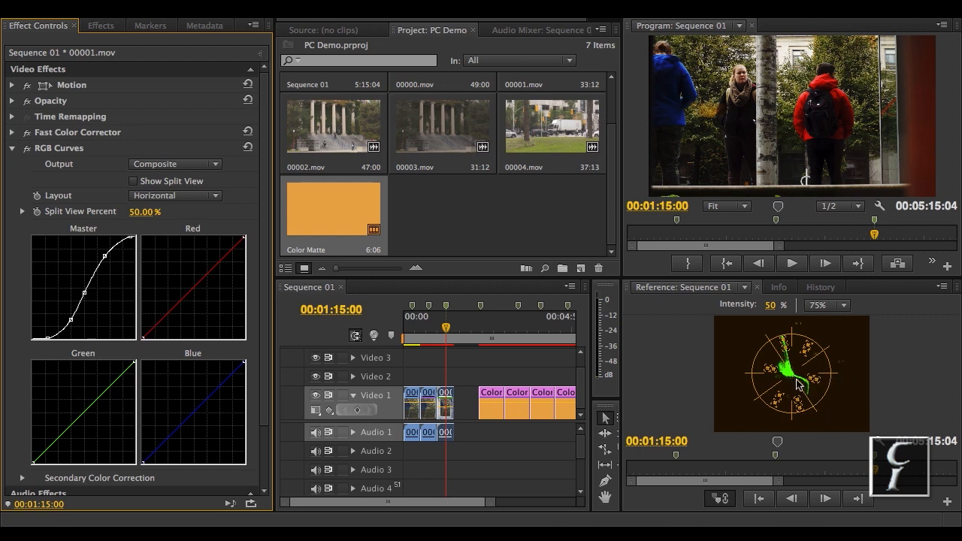
mouse_move(809, 383)
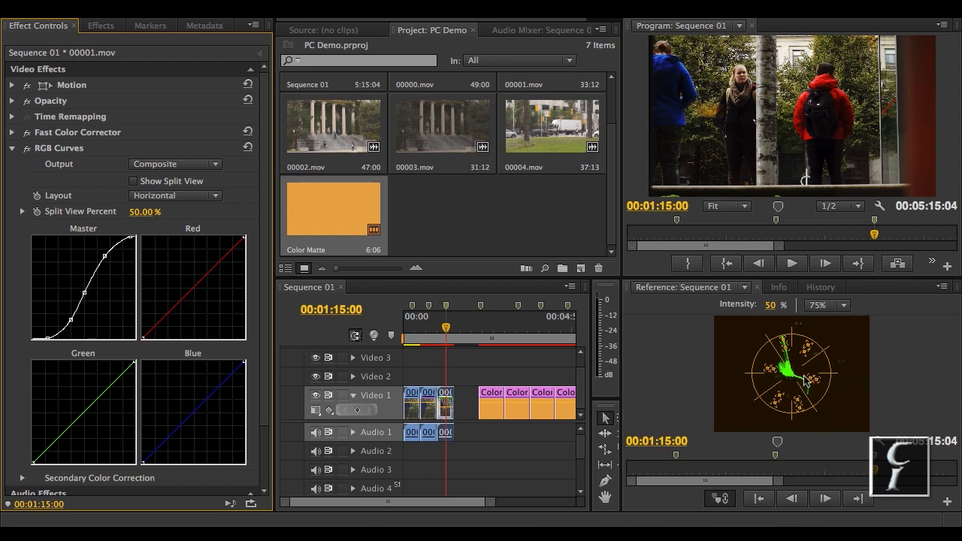
mouse_move(812, 396)
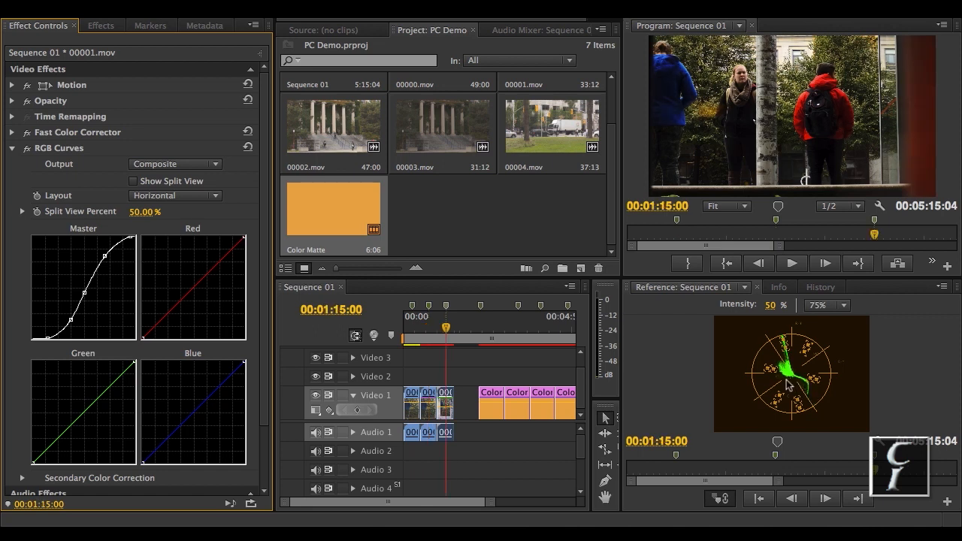
mouse_move(879, 394)
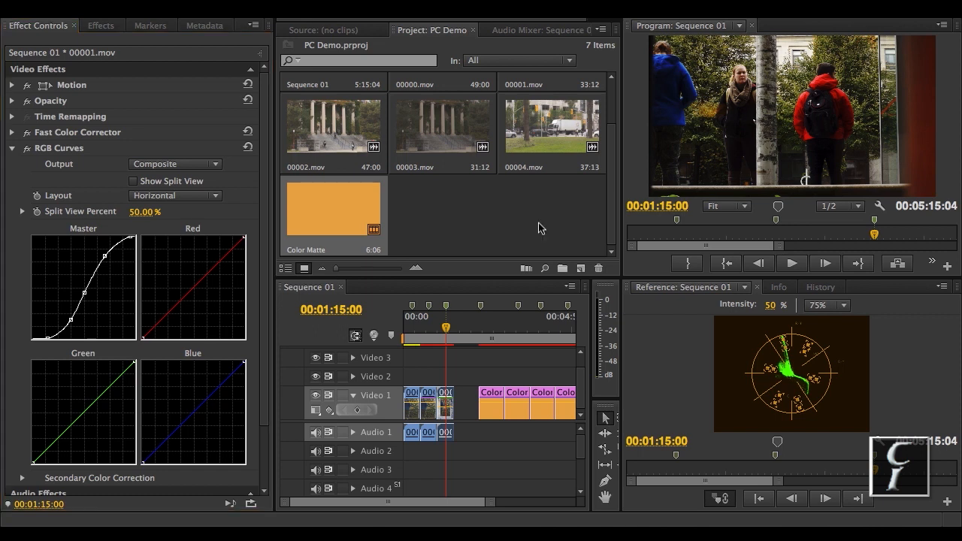
mouse_move(670, 363)
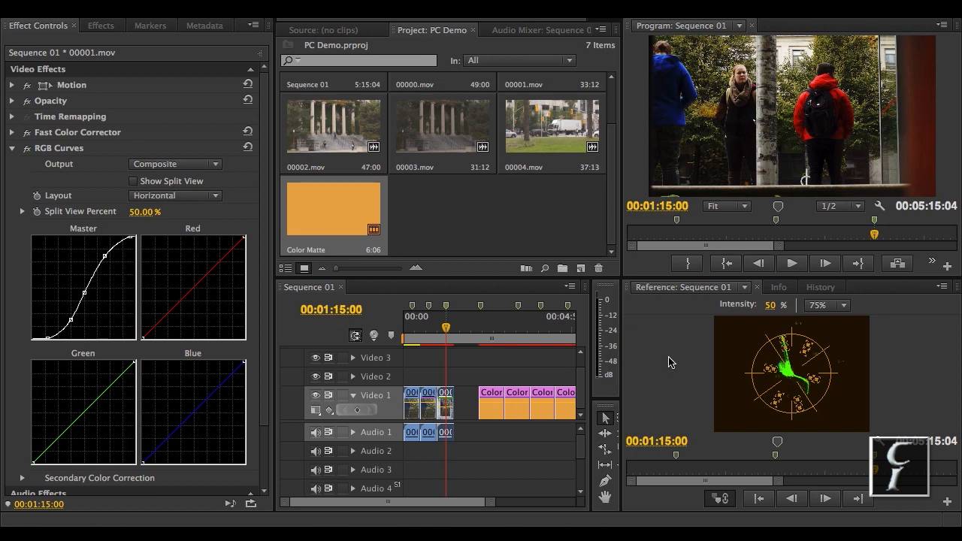
mouse_move(835, 155)
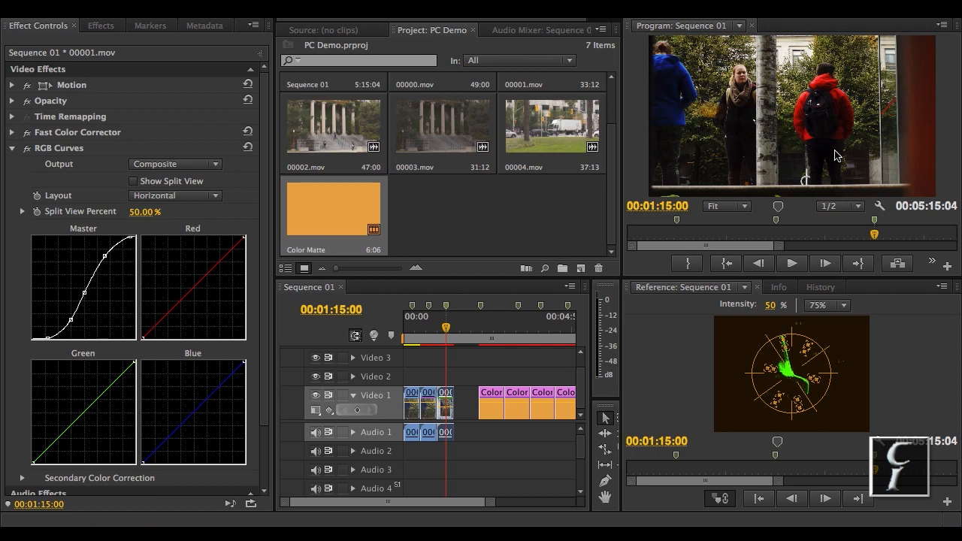
mouse_move(764, 97)
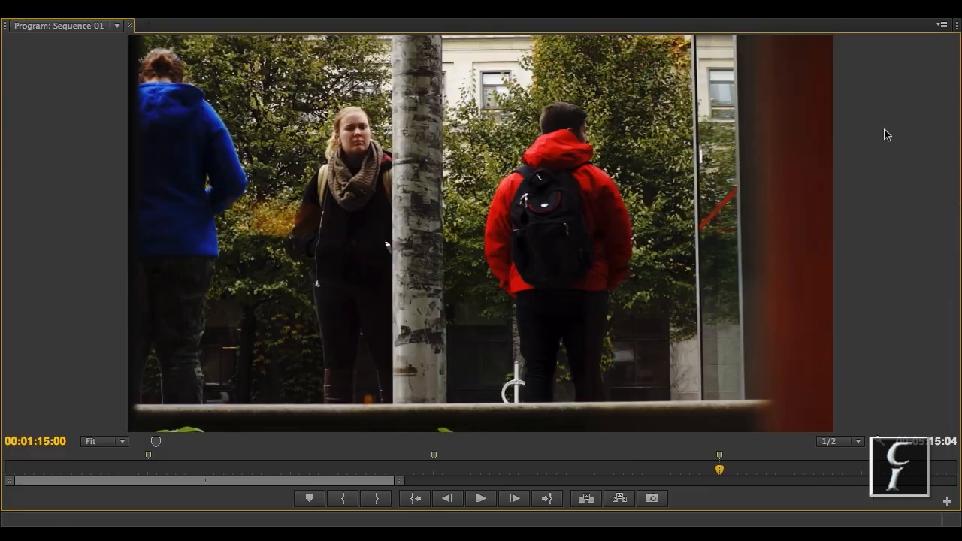
- Set the Program Monitor zoom to 100% for a close-up of the woman's face
left_click(120, 441)
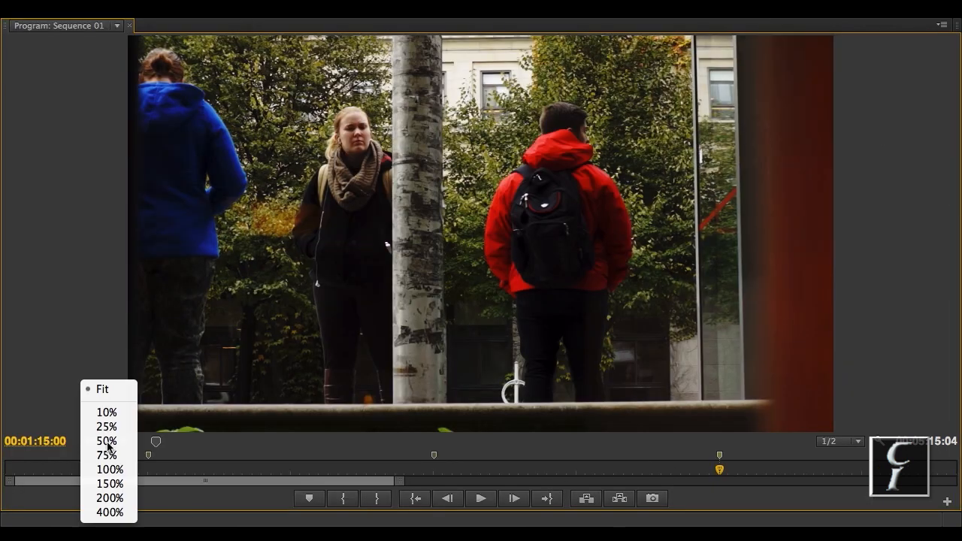
left_click(109, 469)
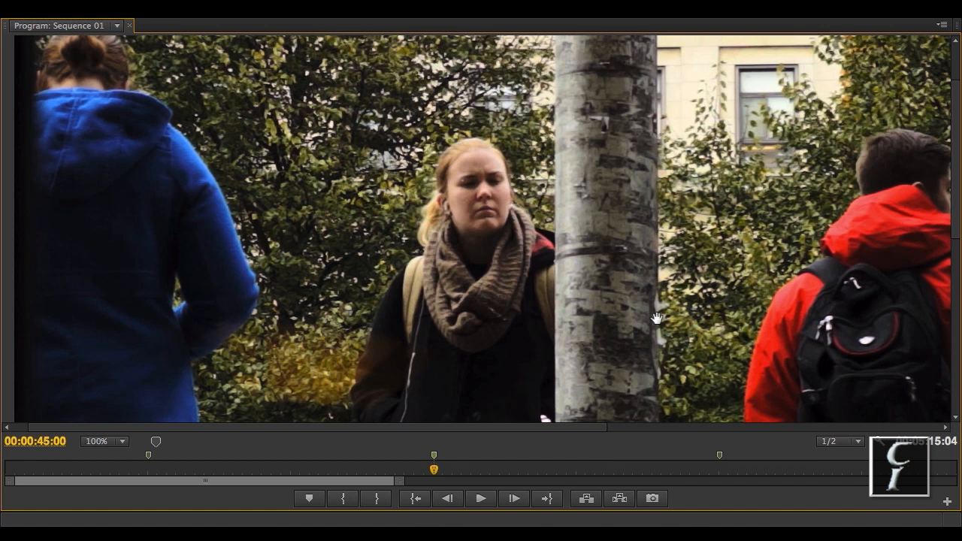
mouse_move(535, 223)
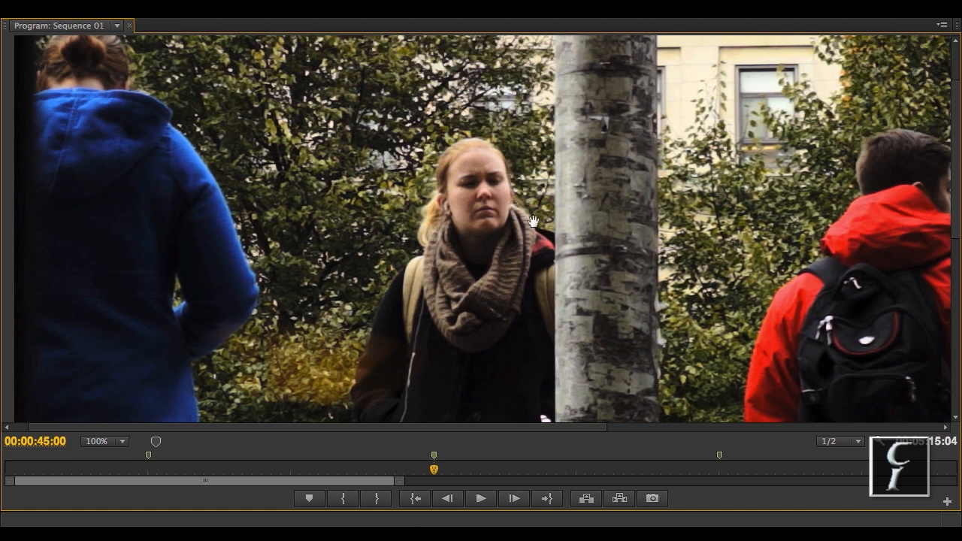
mouse_move(484, 171)
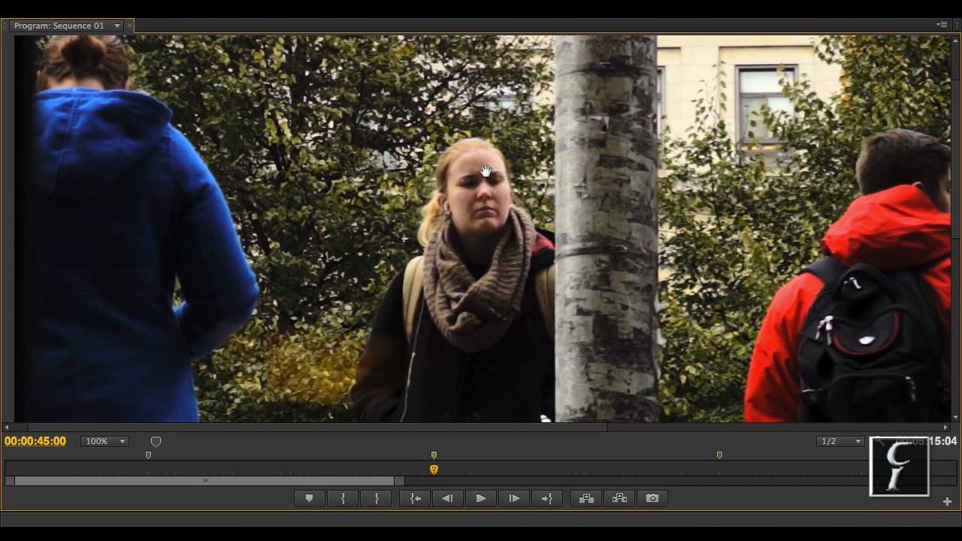
mouse_move(497, 194)
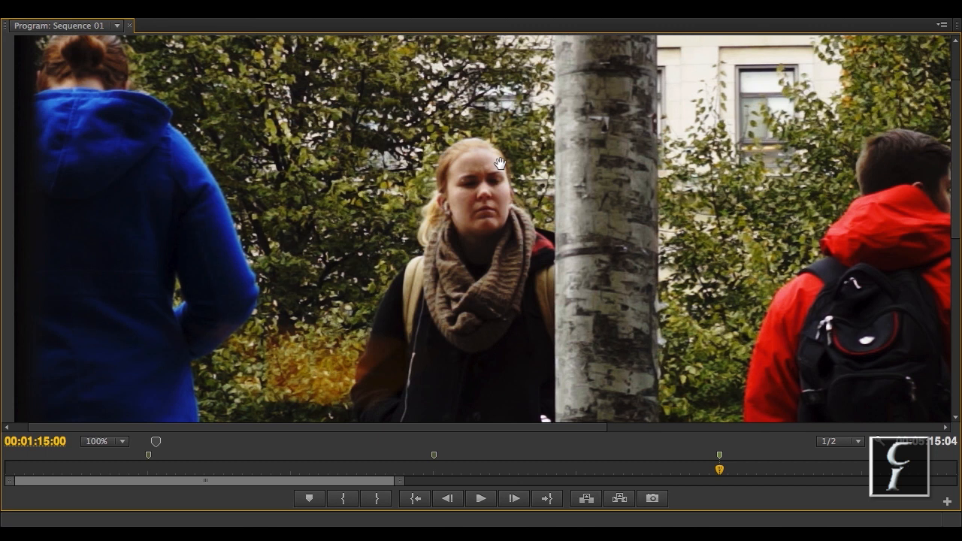
mouse_move(485, 162)
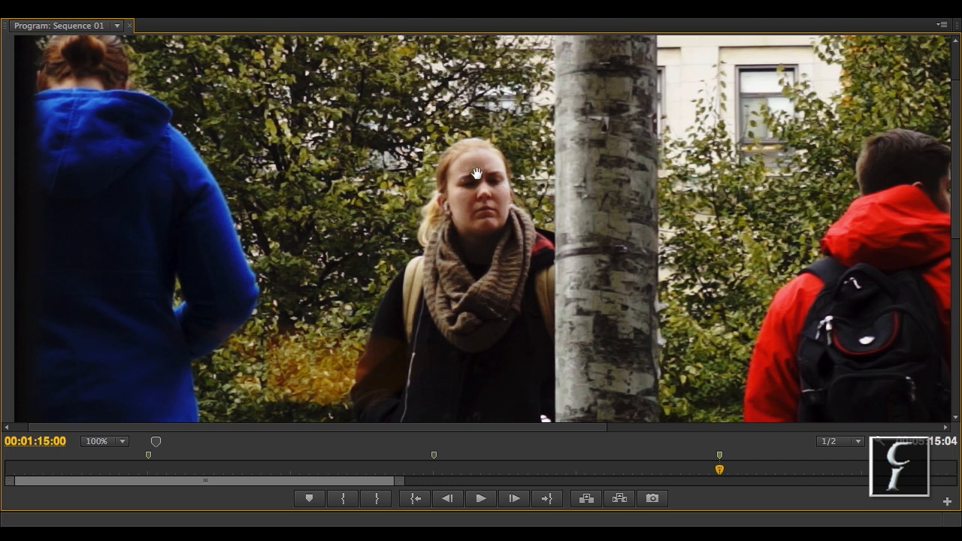
mouse_move(505, 223)
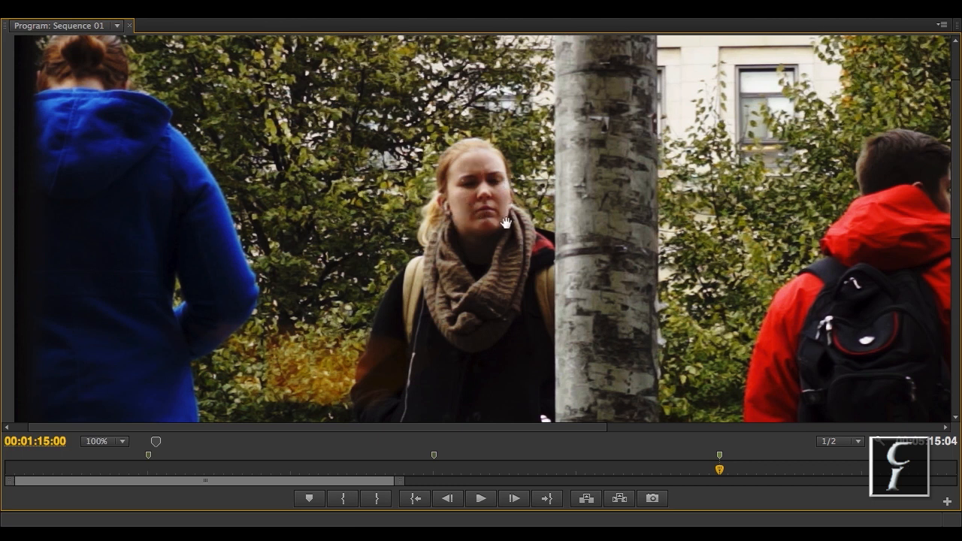
mouse_move(469, 158)
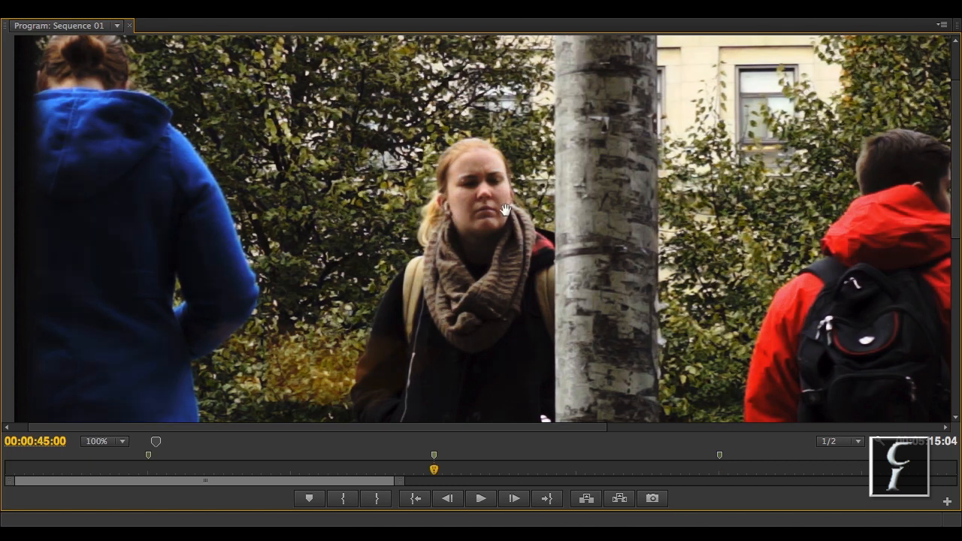
mouse_move(554, 243)
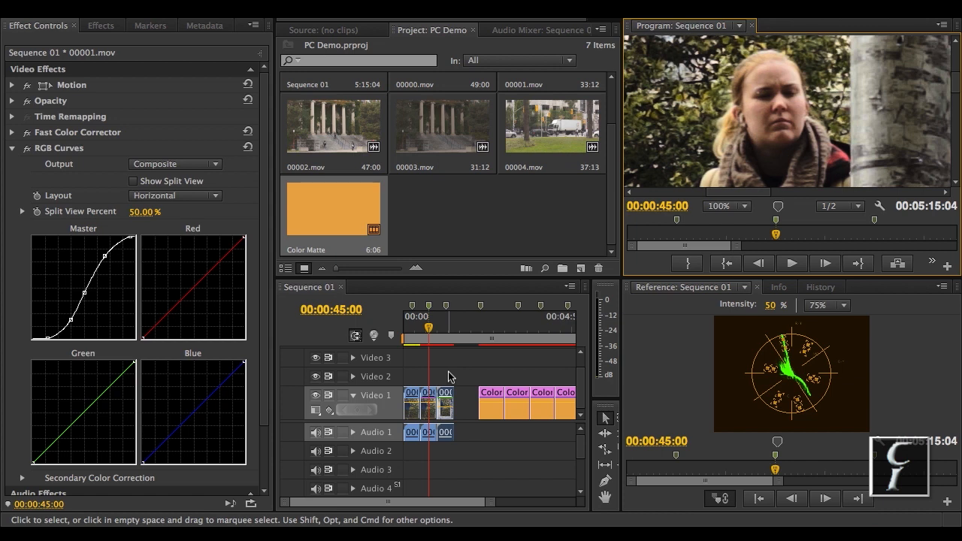
- Review the Fast Color Corrector settings on the face shot, then move the playhead to 01:15:00
left_click(12, 149)
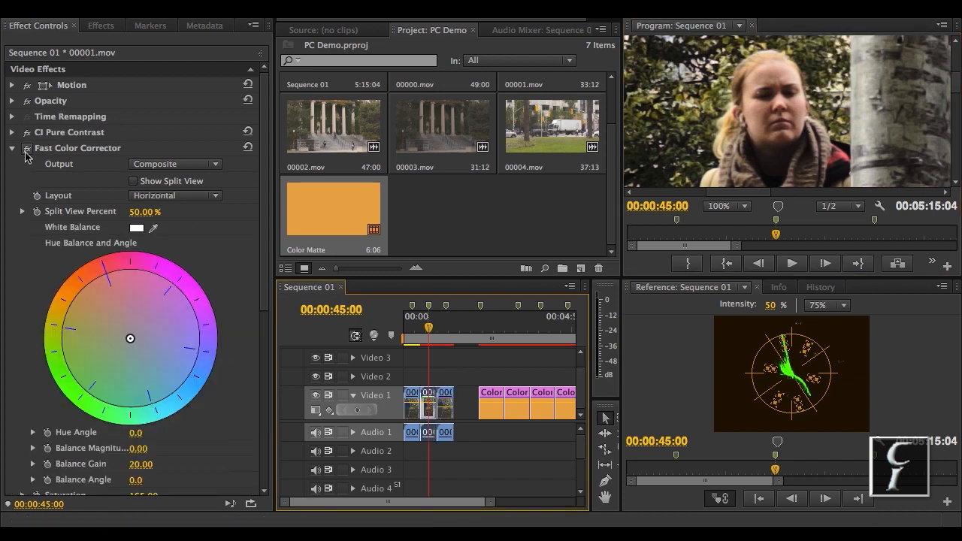
left_click(12, 148)
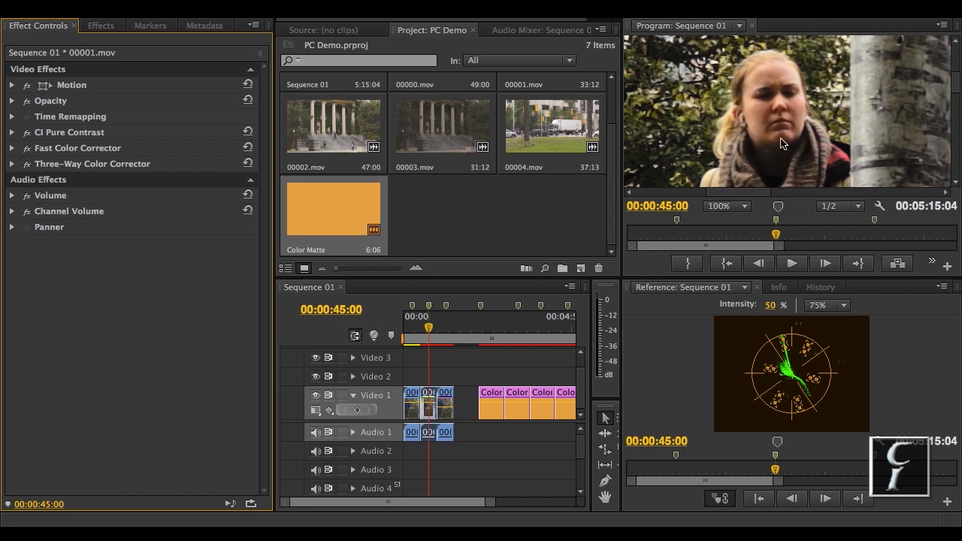
mouse_move(796, 90)
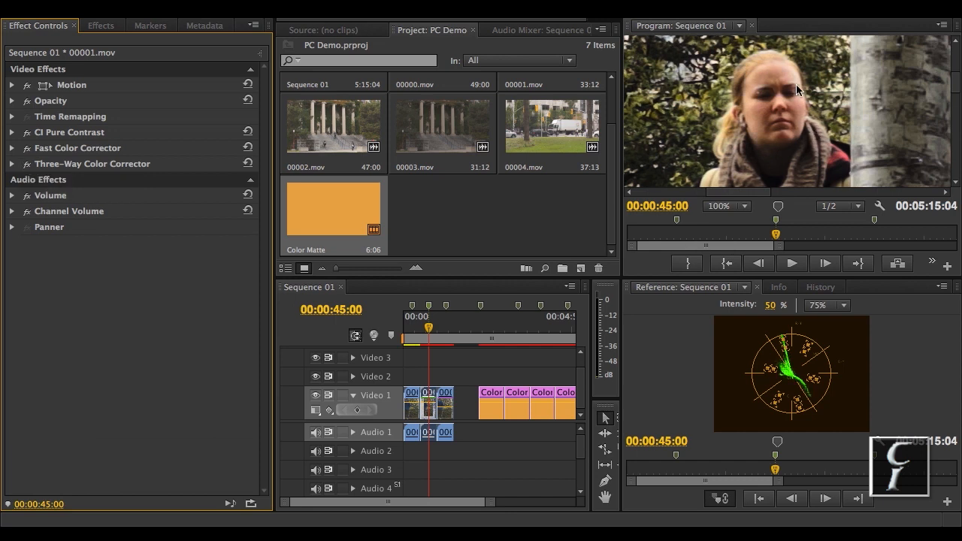
mouse_move(817, 114)
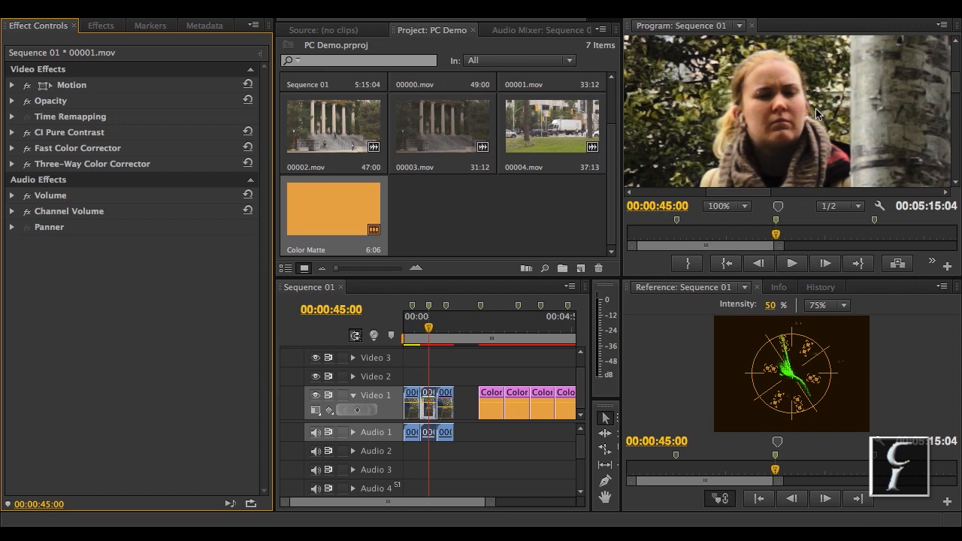
left_click(446, 328)
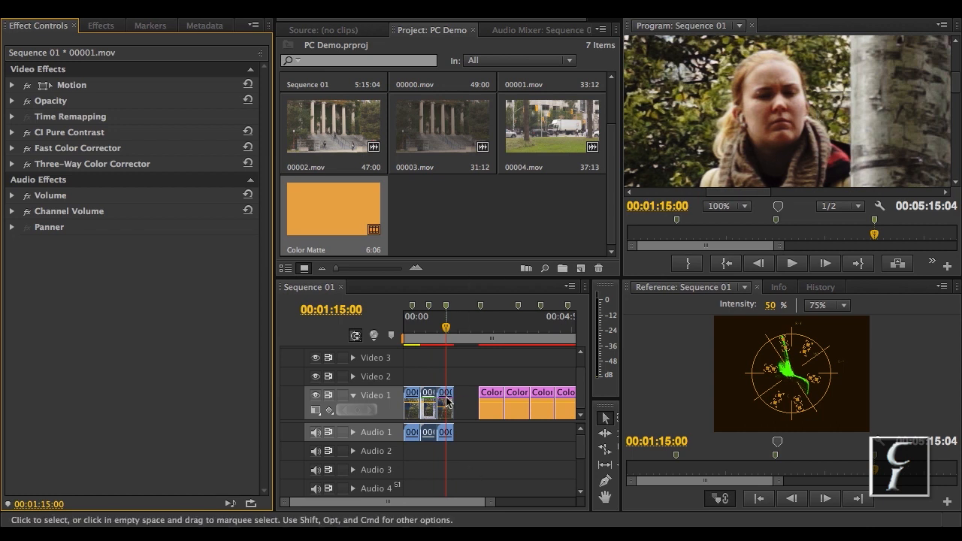